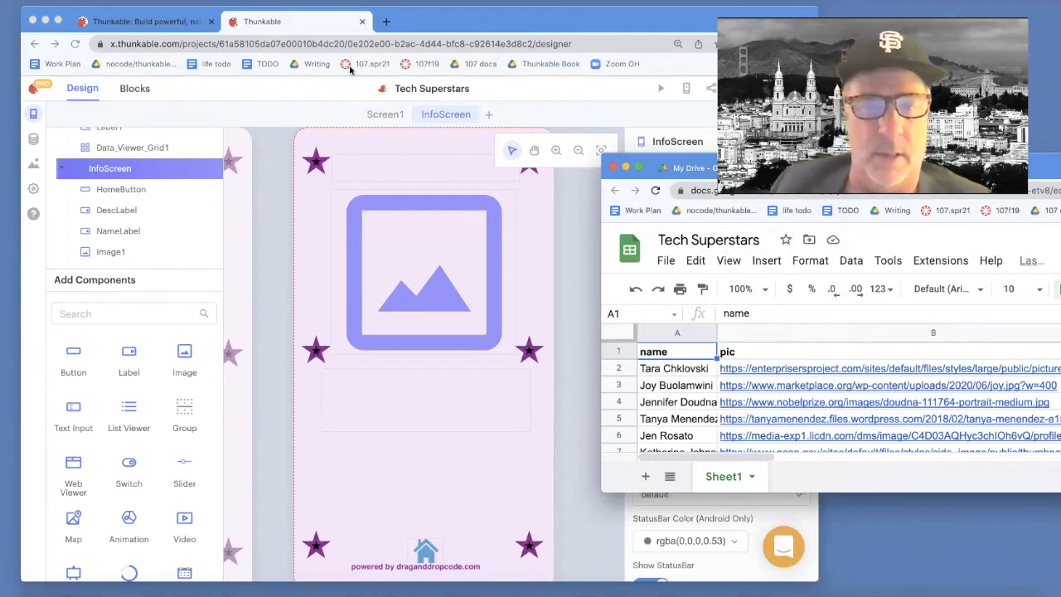
Bring the Thunkable designer forward and create the new InputScreen screen.
{"action": "left_click", "coordinate": [384, 115]}
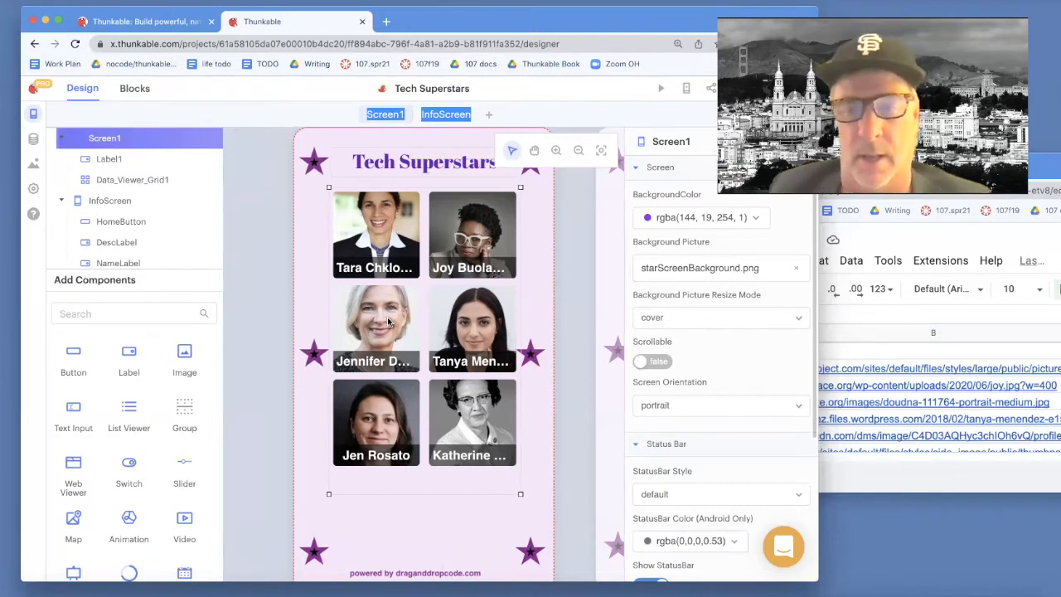
{"action": "mouse_move", "coordinate": [428, 202]}
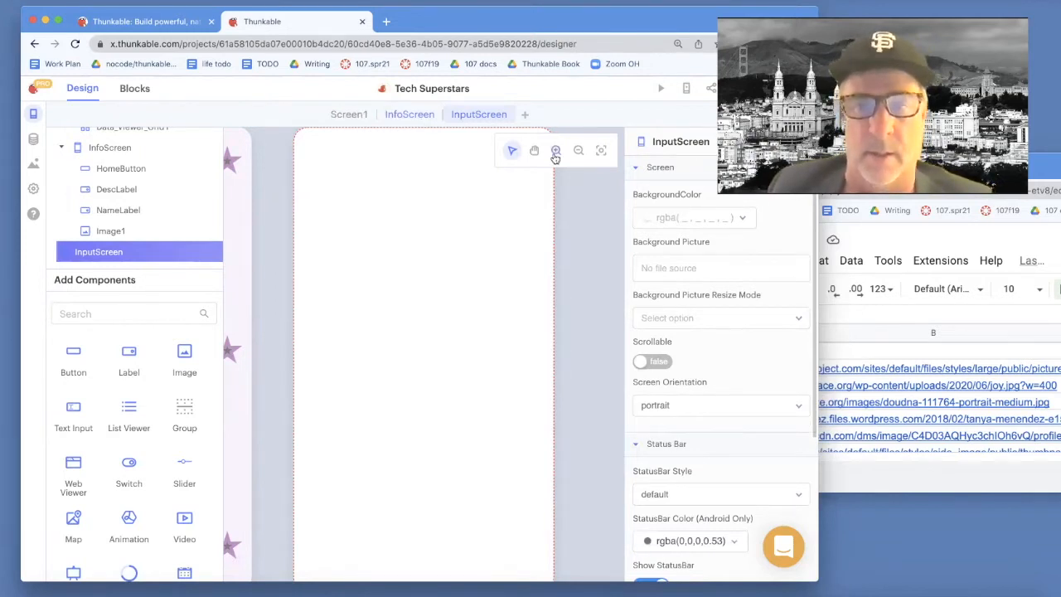
{"action": "mouse_move", "coordinate": [685, 152]}
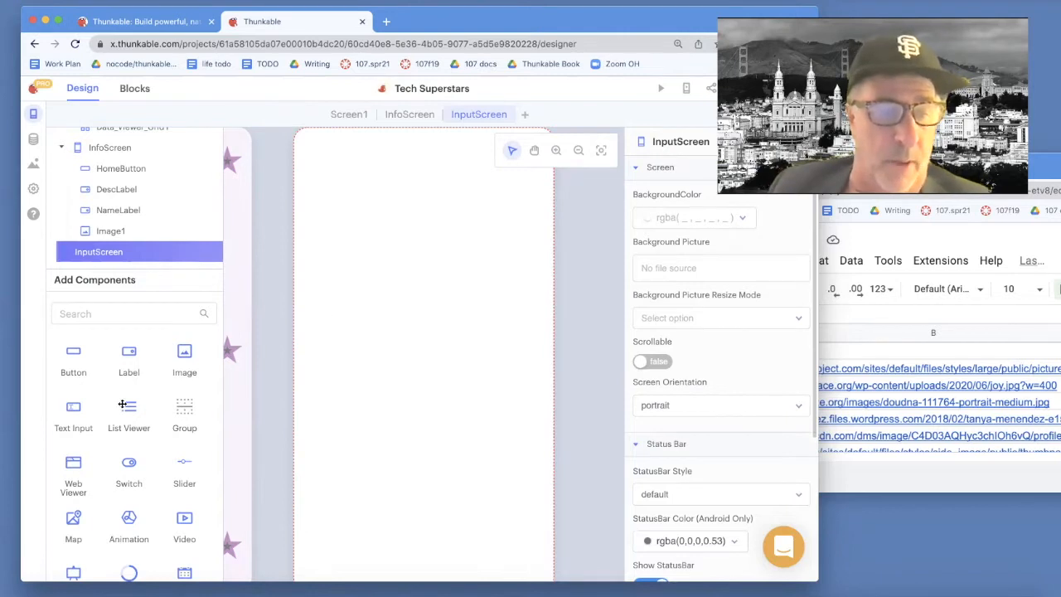
Place a Text Input on InputScreen with hint 'enter name'.
{"action": "left_click_drag", "start_coordinate": [73, 411], "coordinate": [374, 241]}
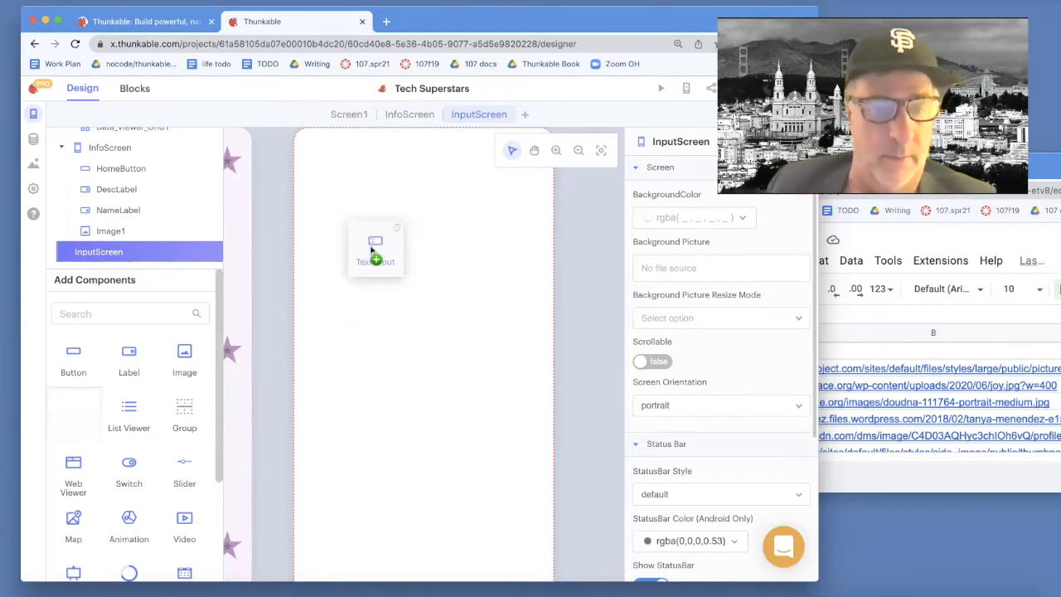
{"action": "left_click_drag", "start_coordinate": [73, 406], "coordinate": [414, 236]}
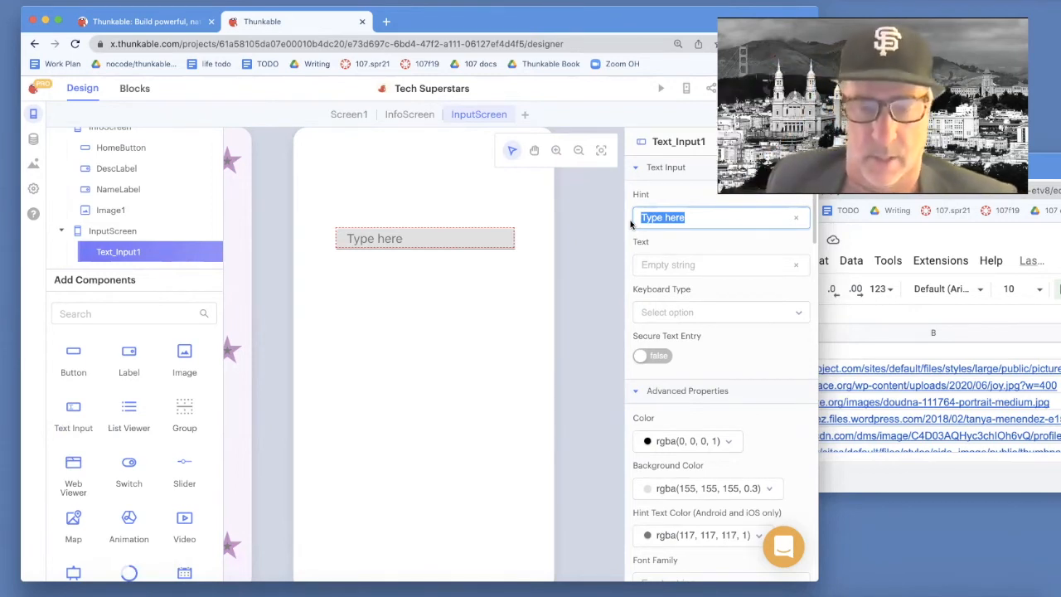
{"action": "type", "text": "ente"}
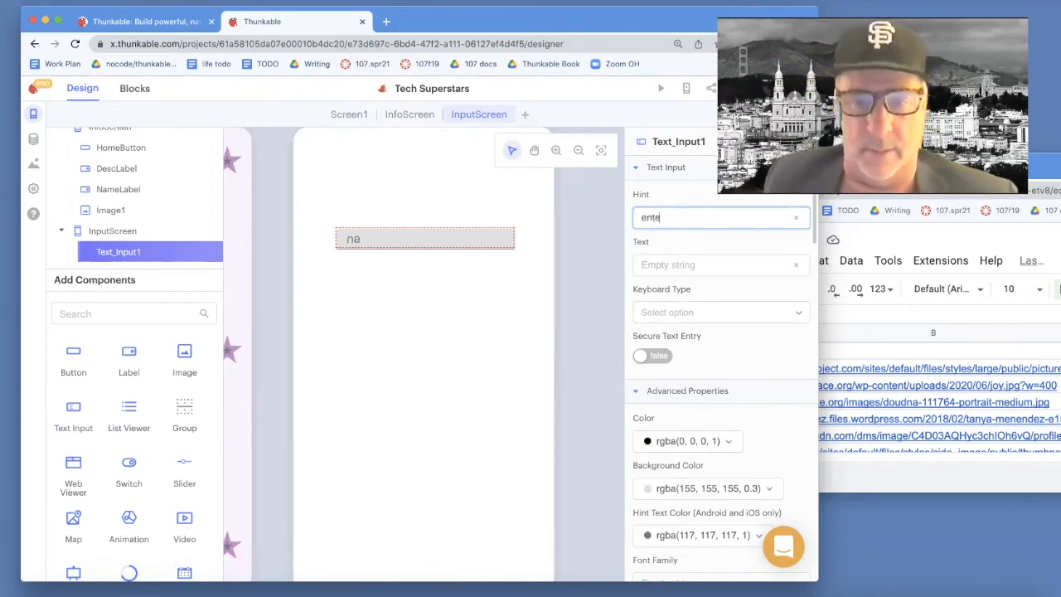
{"action": "type", "text": "enter name"}
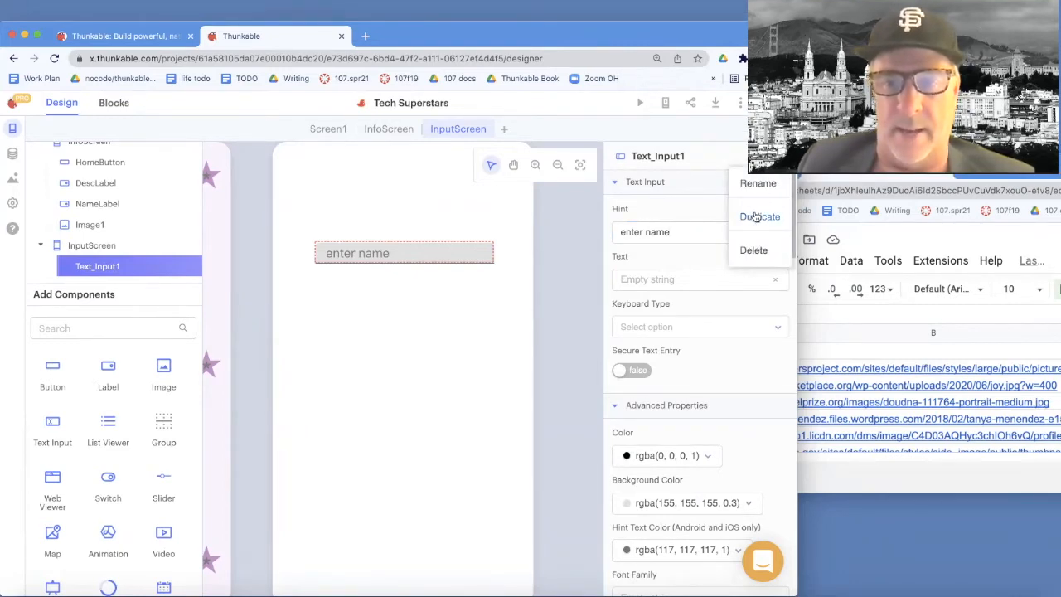
Duplicate the input twice, giving the copies hints 'enter description' and 'enter pic URL'.
{"action": "left_click", "coordinate": [758, 217]}
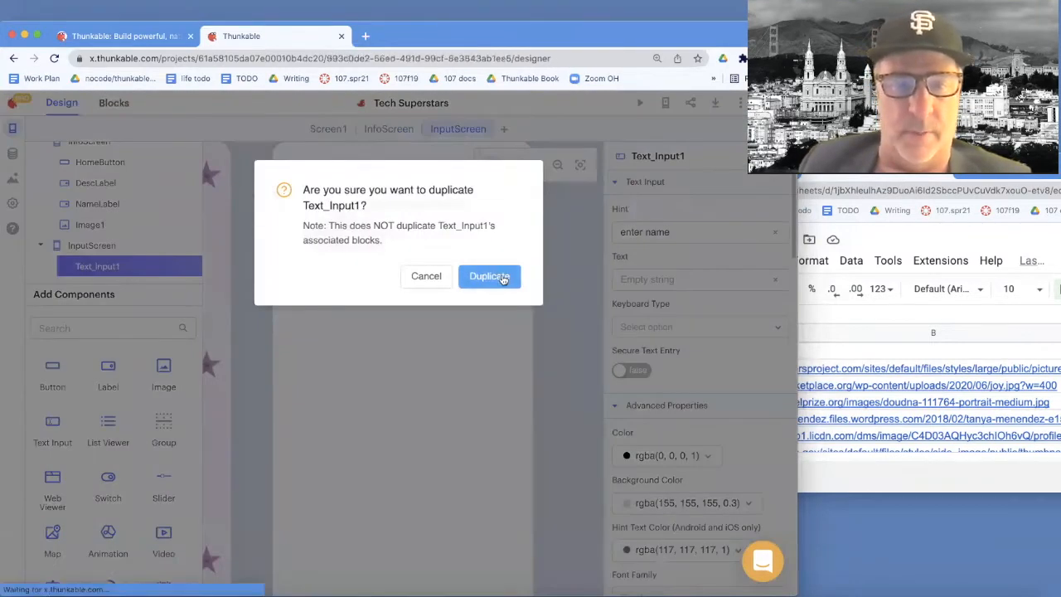
{"action": "left_click", "coordinate": [489, 276]}
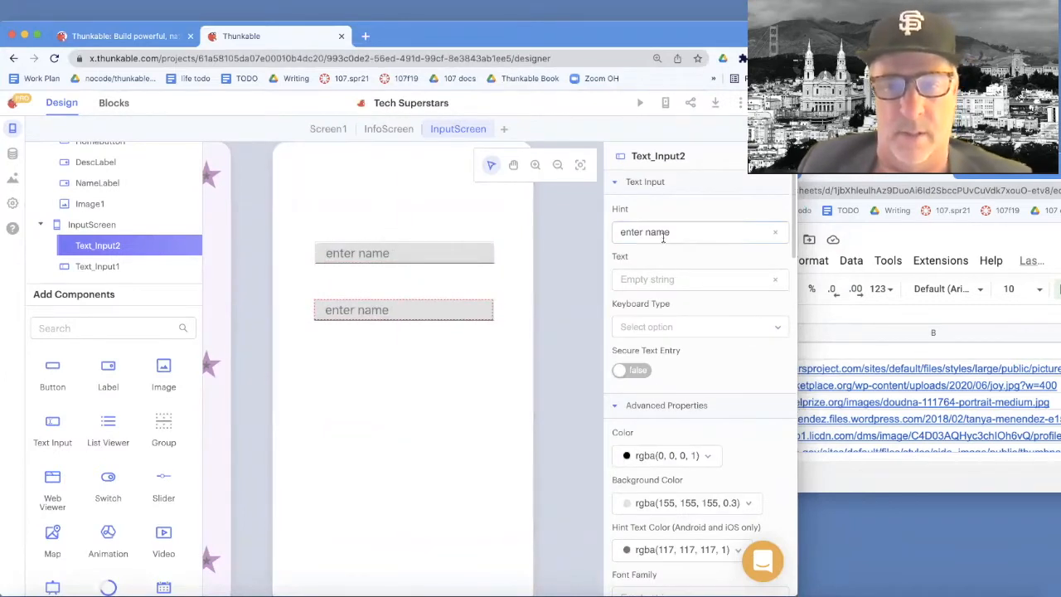
{"action": "left_click", "coordinate": [699, 232]}
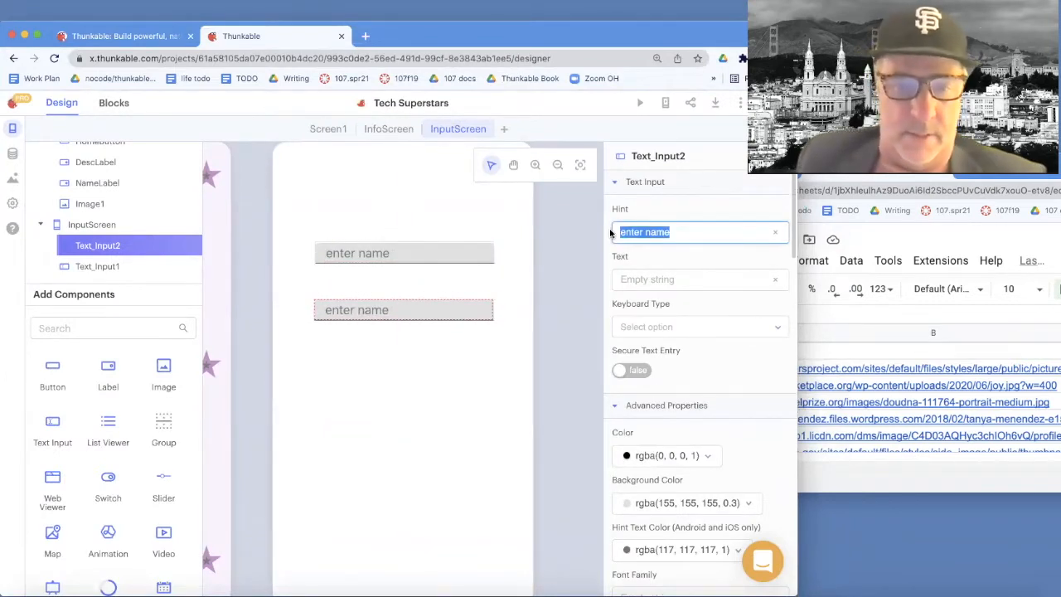
{"action": "type", "text": "enter des"}
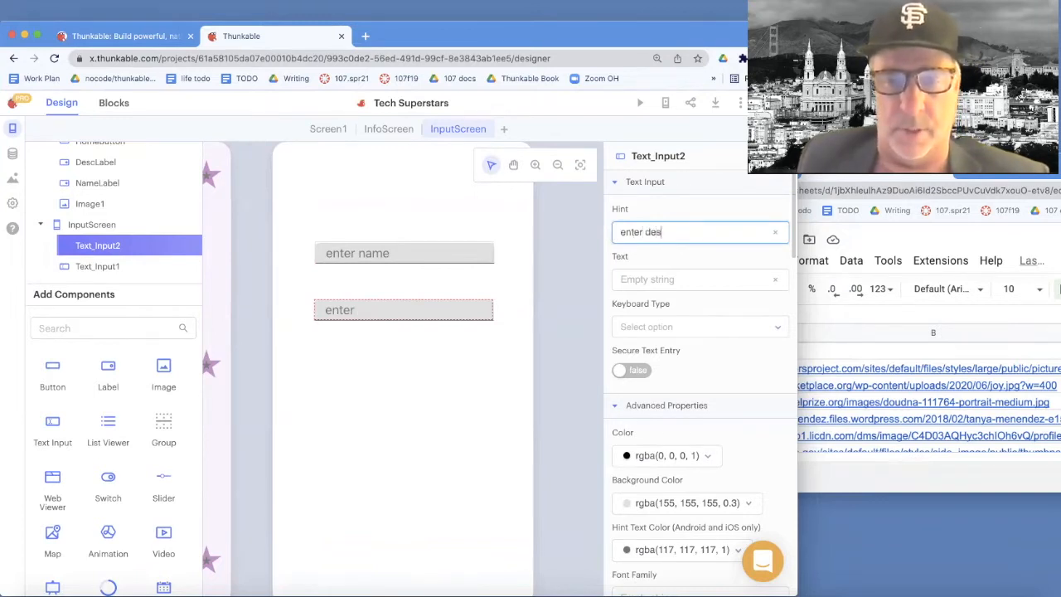
{"action": "type", "text": "cription"}
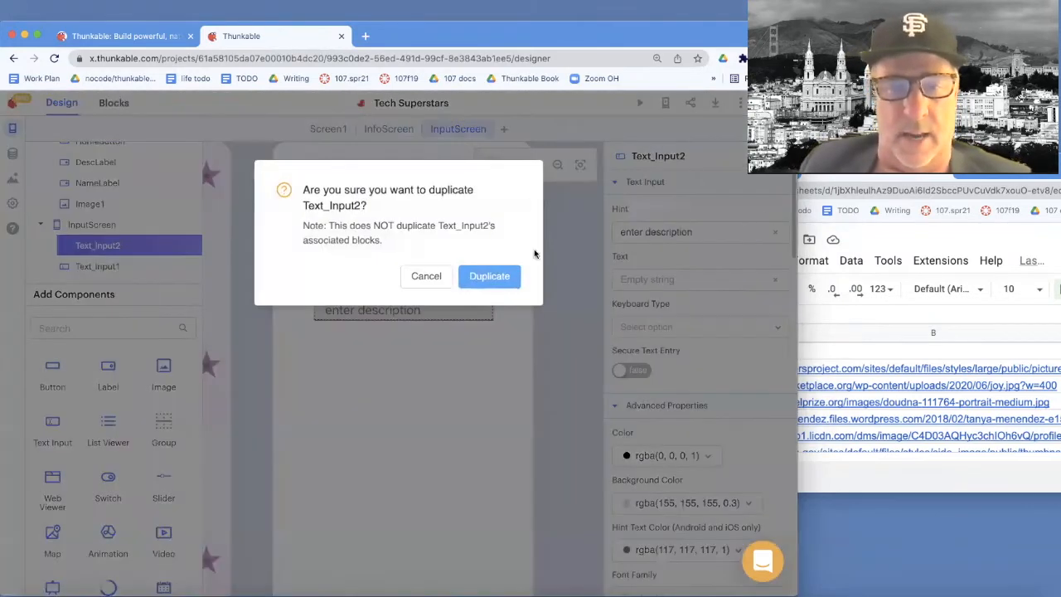
{"action": "left_click", "coordinate": [489, 276]}
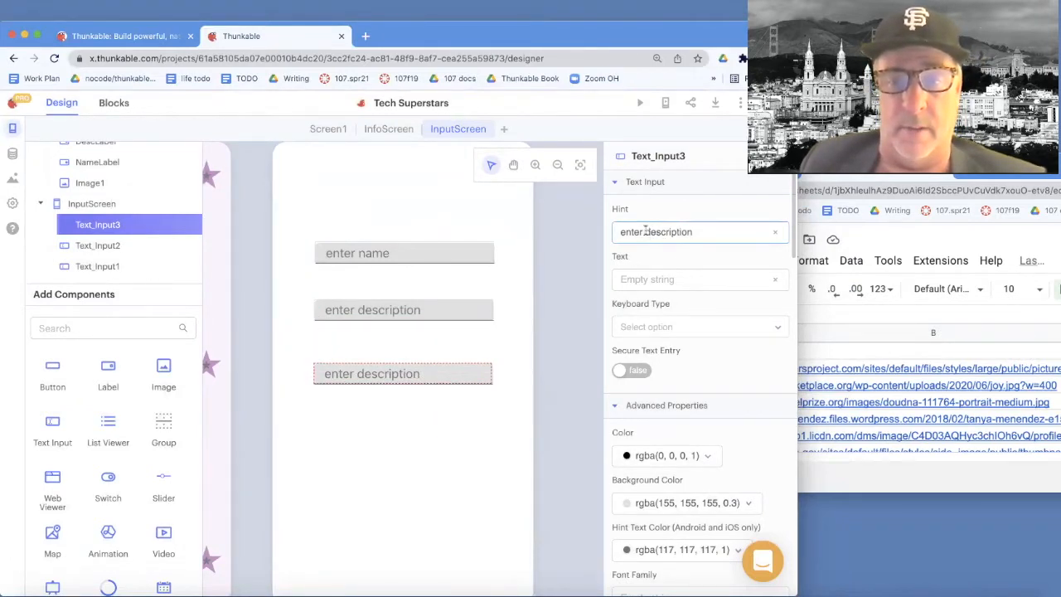
{"action": "type", "text": "enter pic URL"}
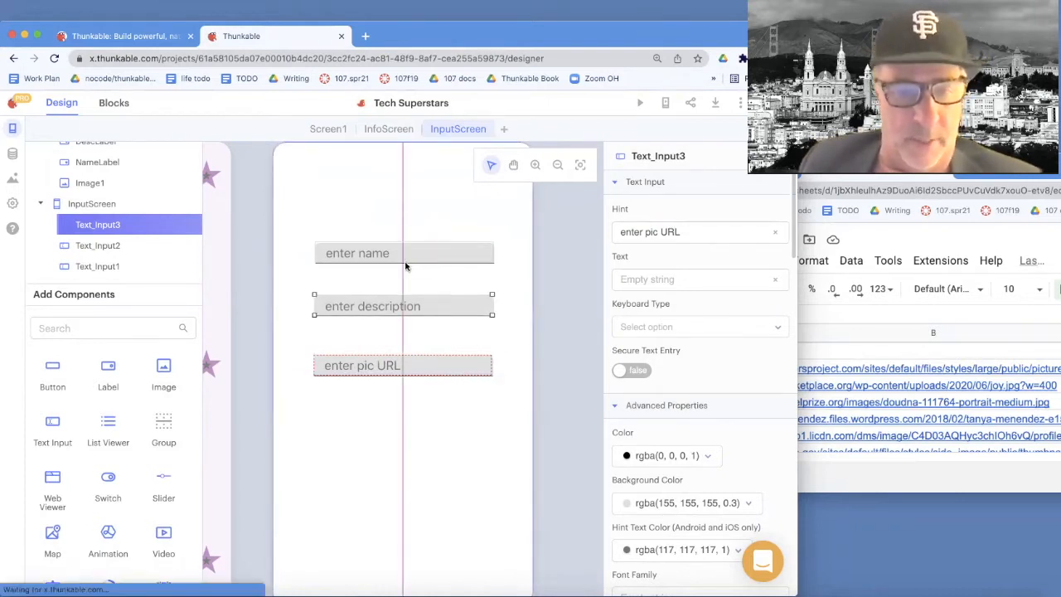
{"action": "left_click", "coordinate": [404, 305]}
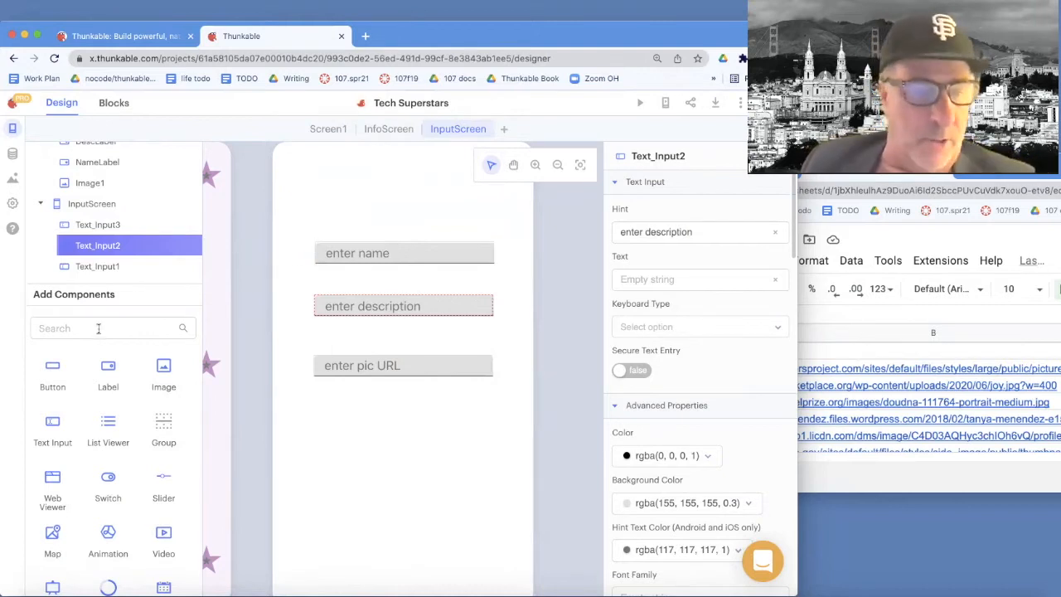
Add a 'Name' label above the first input and duplicate it above the description field.
{"action": "left_click_drag", "start_coordinate": [108, 369], "coordinate": [331, 215]}
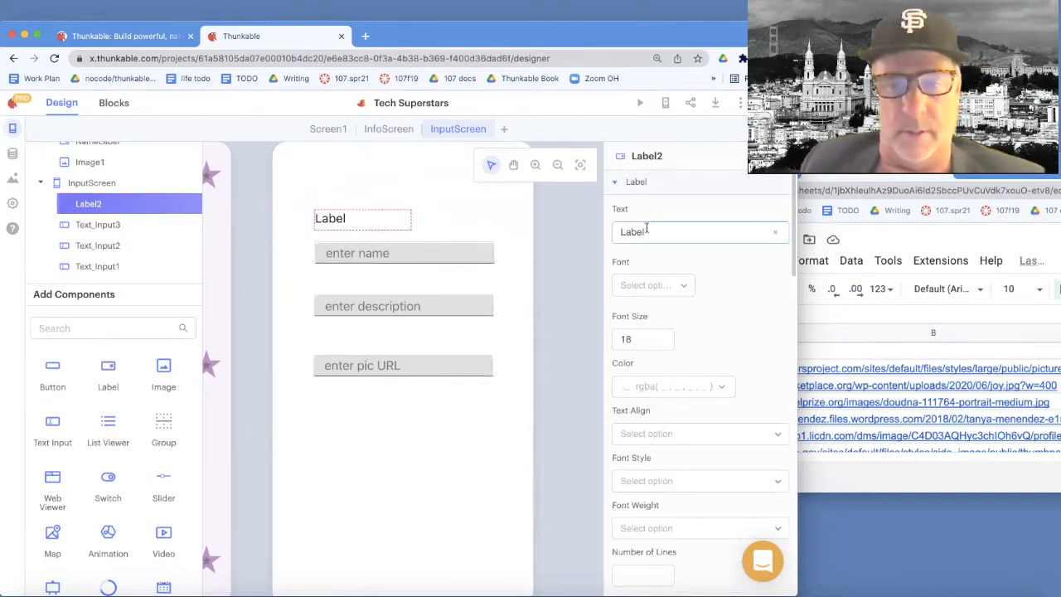
{"action": "type", "text": "Name"}
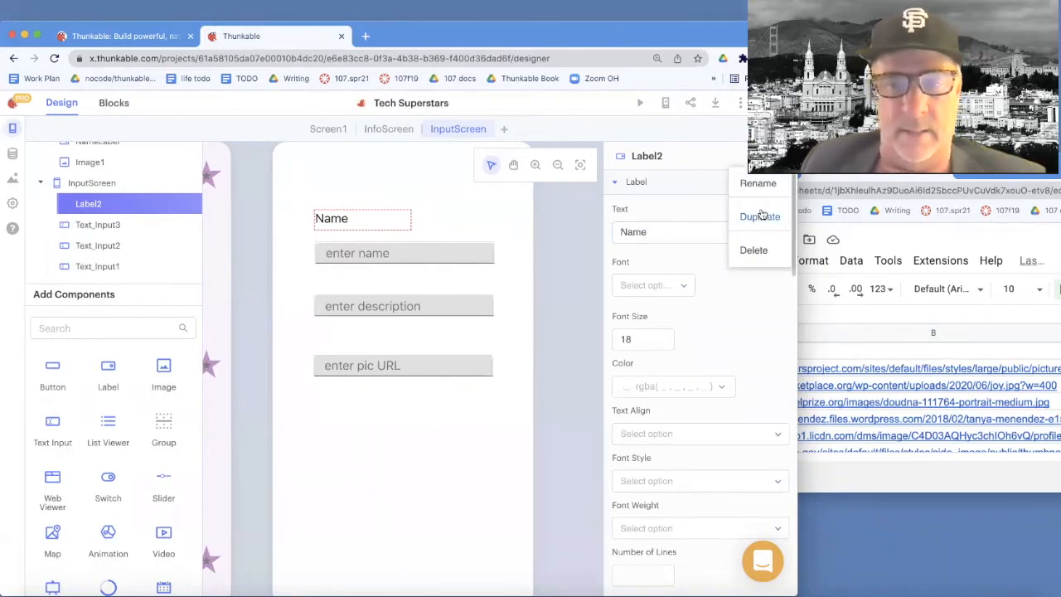
{"action": "left_click", "coordinate": [759, 216]}
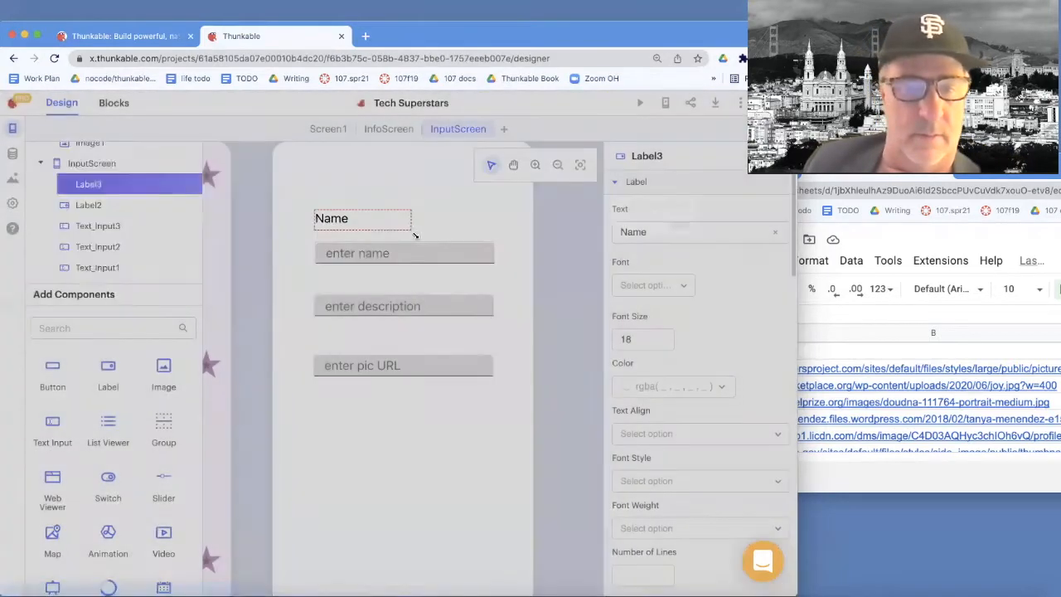
{"action": "left_click_drag", "start_coordinate": [362, 218], "coordinate": [362, 276]}
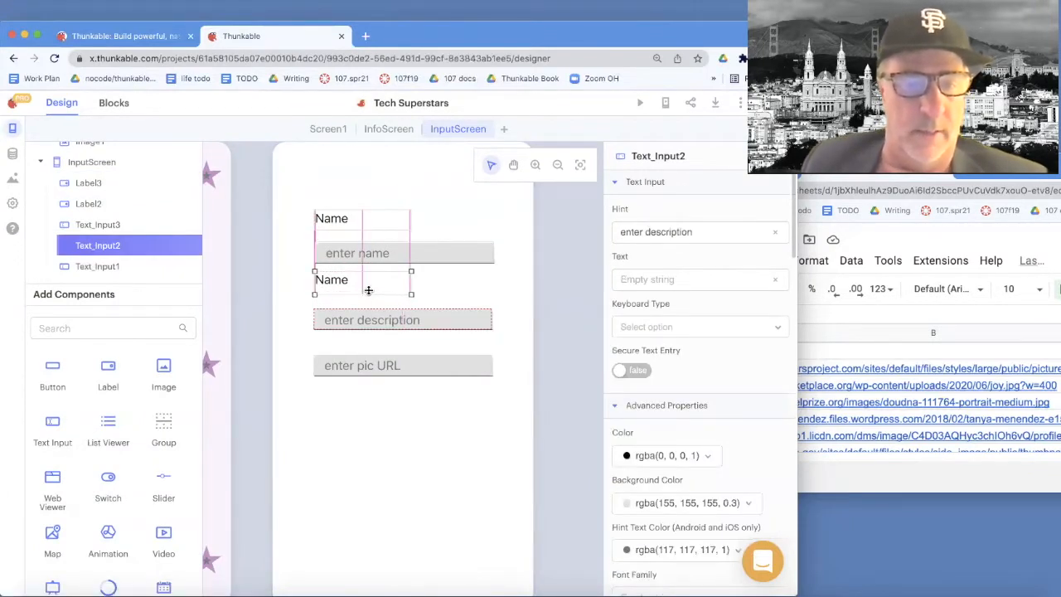
Change the copied label to 'Description' and add a third label reading 'Pic URL'.
{"action": "left_click", "coordinate": [332, 279]}
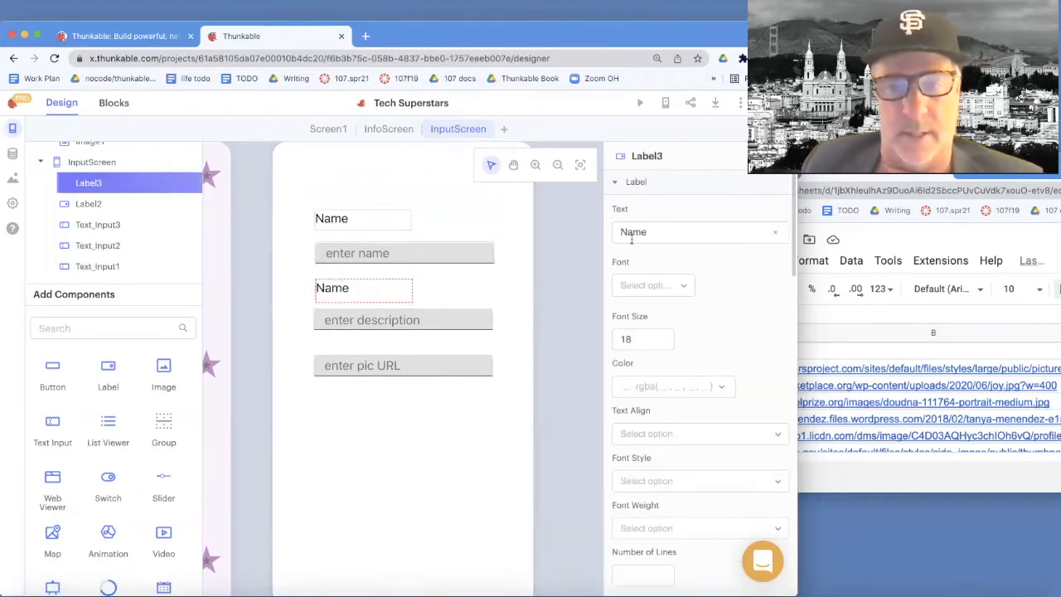
{"action": "left_click", "coordinate": [699, 231]}
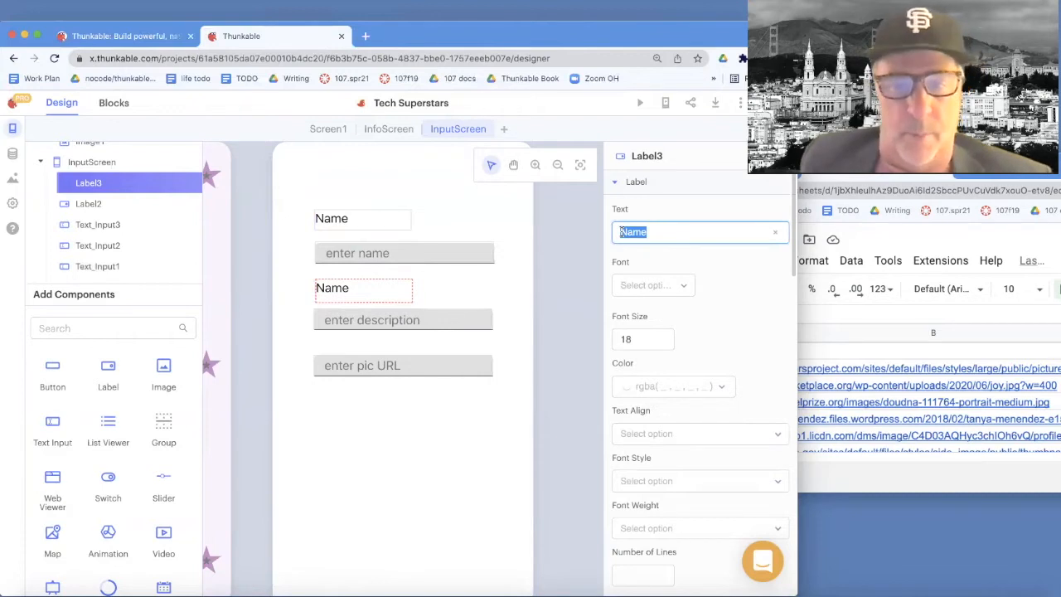
{"action": "type", "text": "Description"}
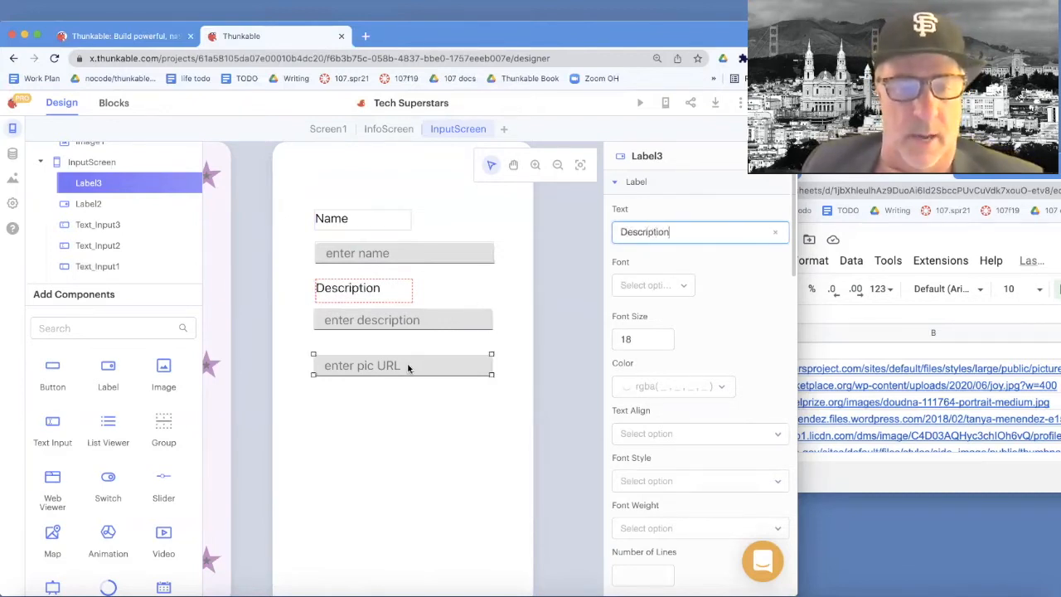
{"action": "left_click", "coordinate": [402, 365]}
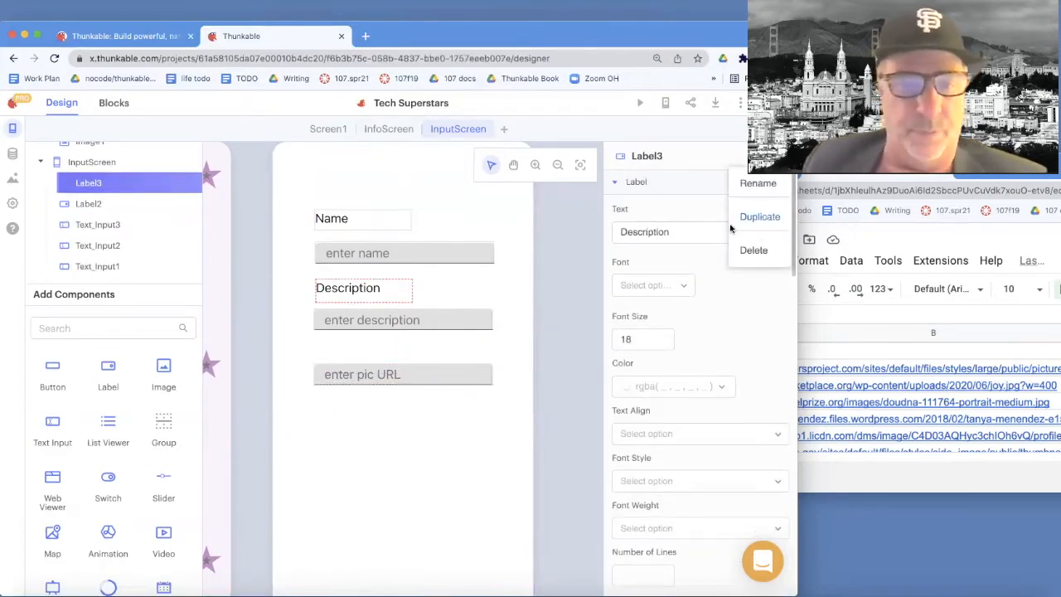
{"action": "left_click", "coordinate": [759, 217]}
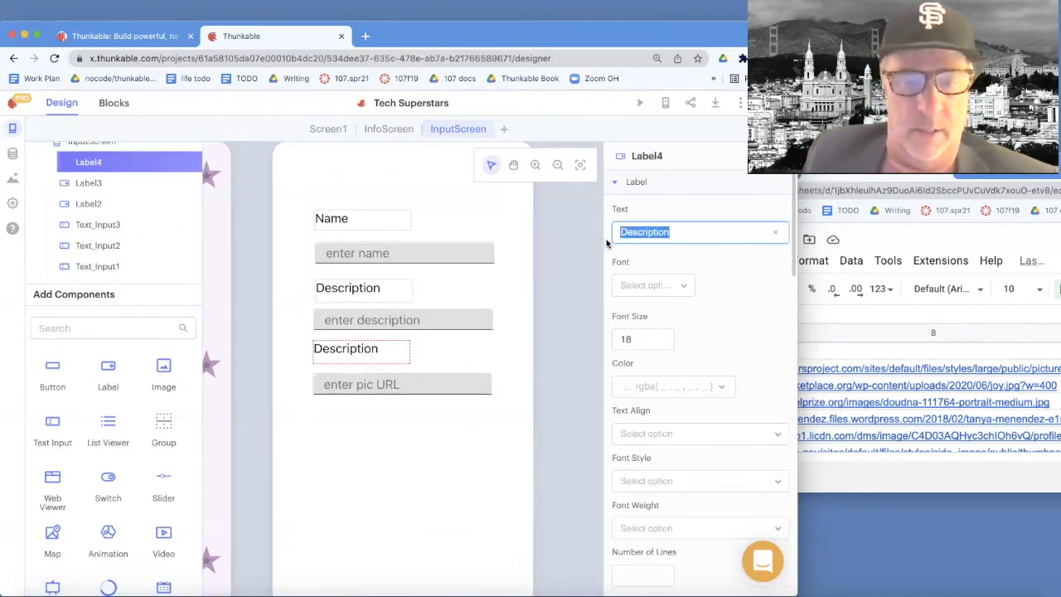
{"action": "type", "text": "Pic URL"}
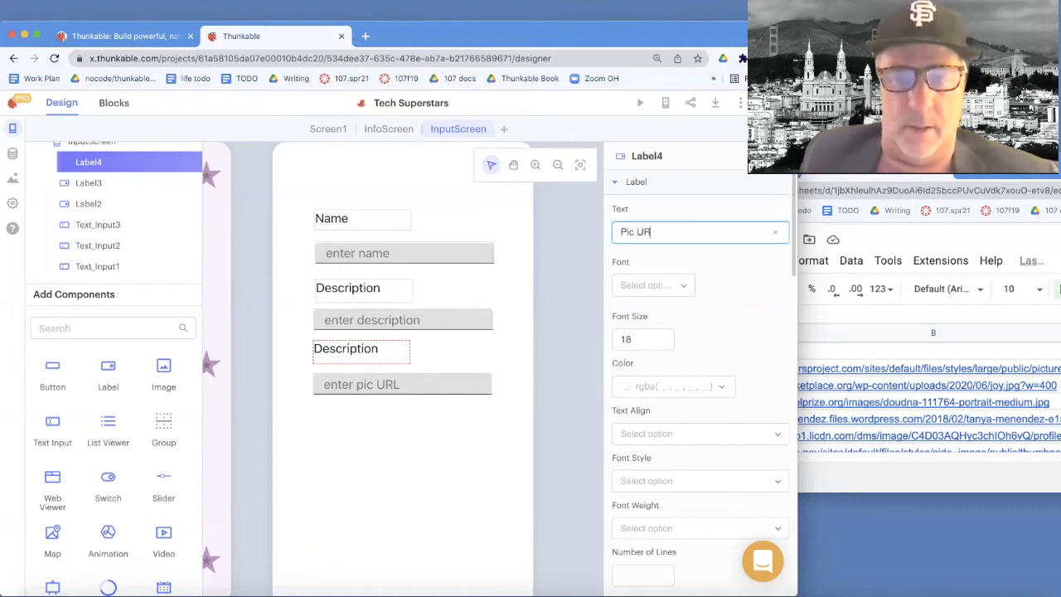
{"action": "type", "text": "L"}
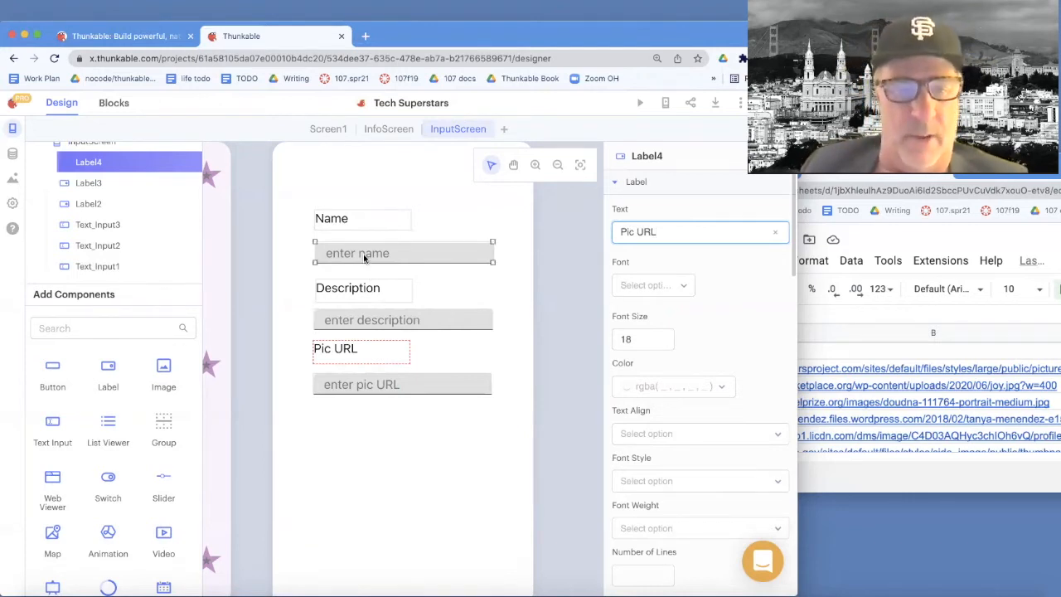
Rename Text_Input1 to NameText_Input through the properties header's options menu.
{"action": "left_click", "coordinate": [404, 253]}
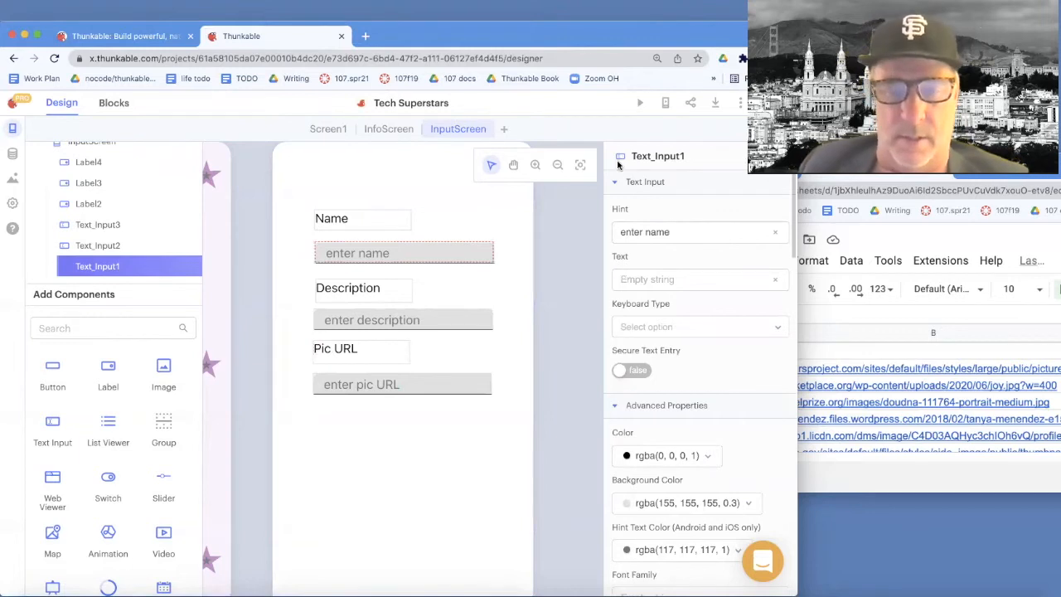
{"action": "left_click", "coordinate": [331, 218]}
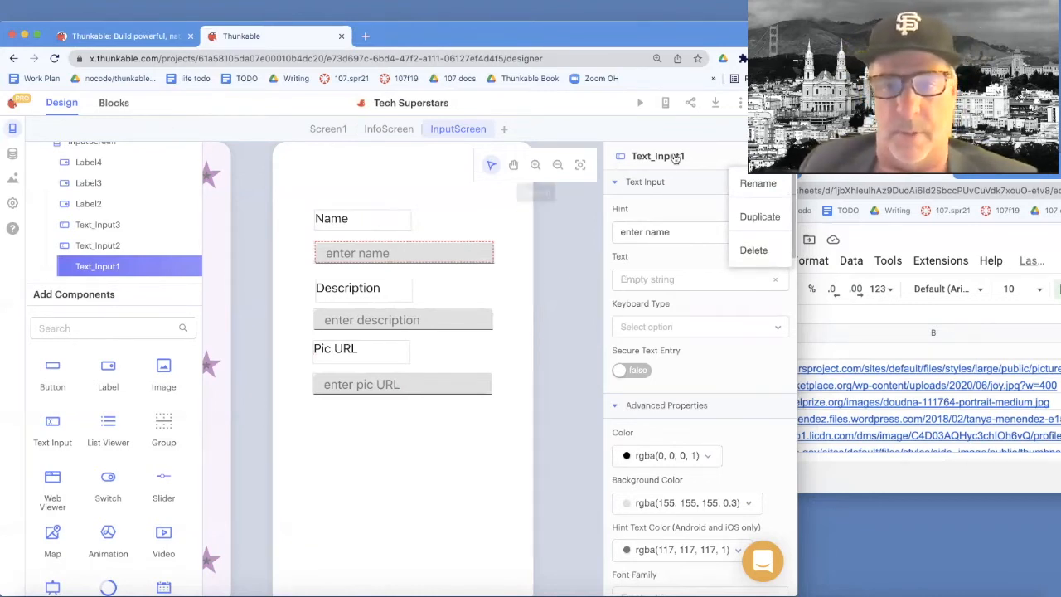
{"action": "left_click", "coordinate": [757, 183]}
{"action": "type", "text": "NameText_Input"}
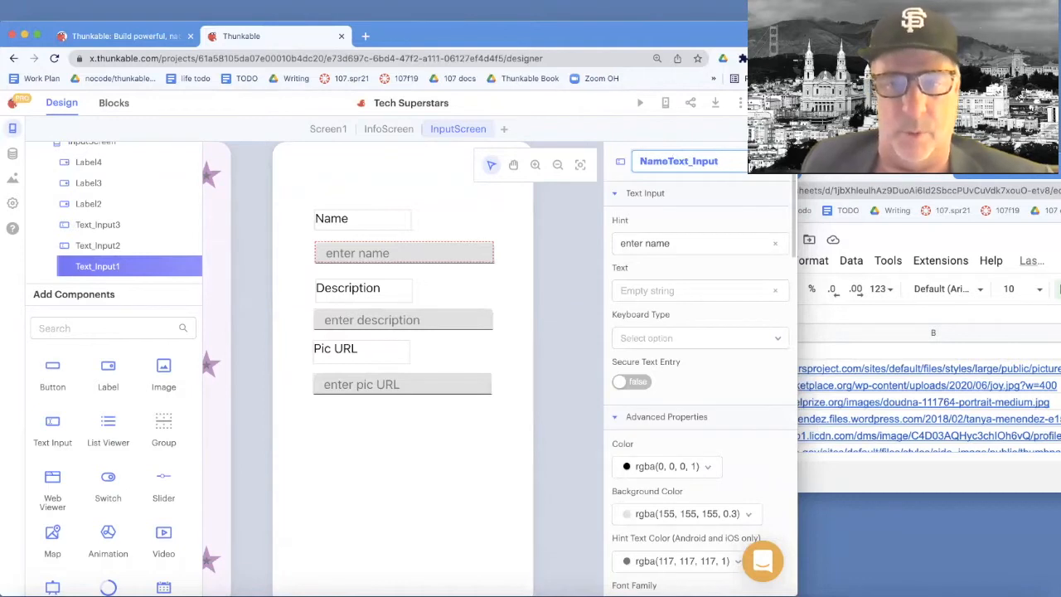
{"action": "left_click", "coordinate": [403, 319]}
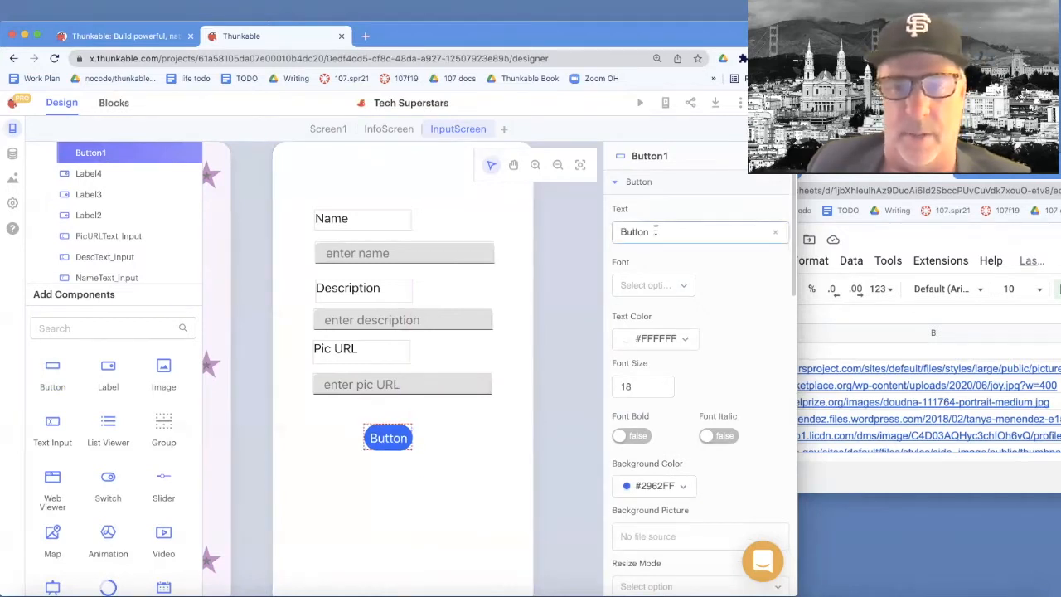
Set Button1's Text to 'Submit' and rename the component SubmitButton.
{"action": "type", "text": "S8b"}
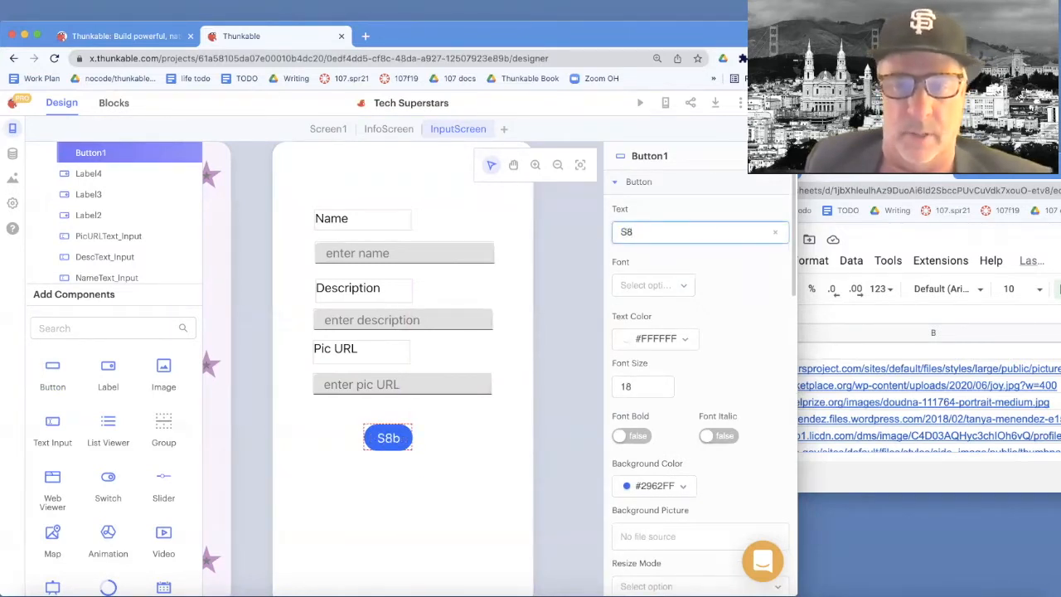
{"action": "type", "text": "Submit"}
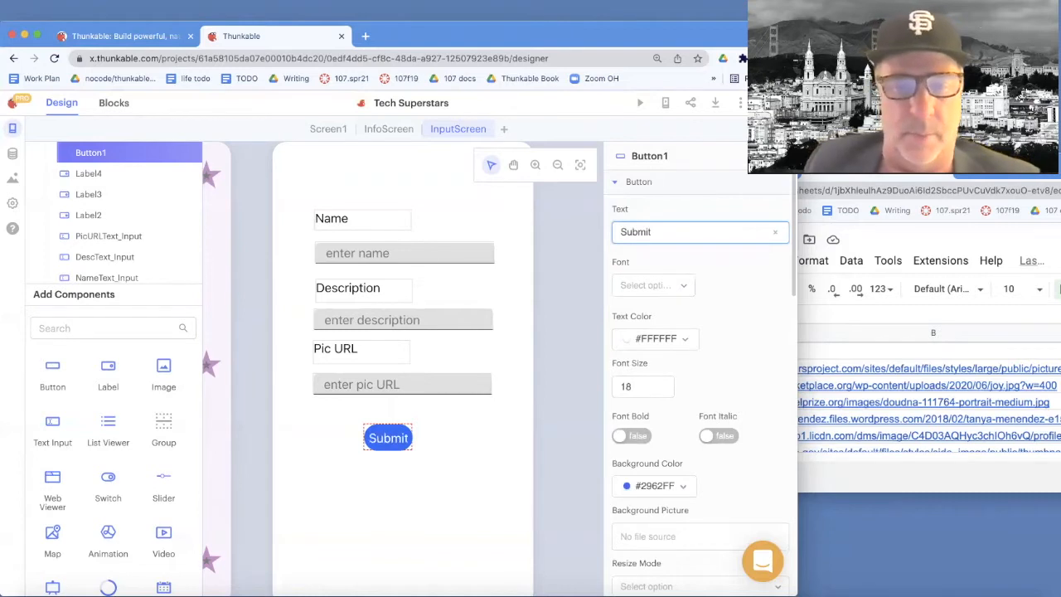
{"action": "left_click", "coordinate": [388, 438]}
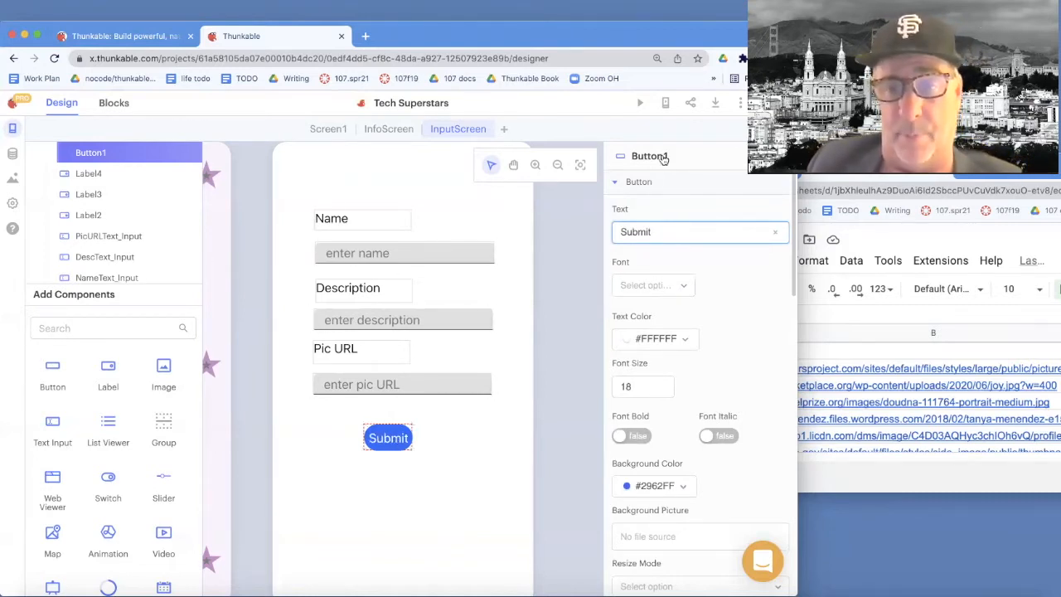
{"action": "left_click", "coordinate": [650, 156]}
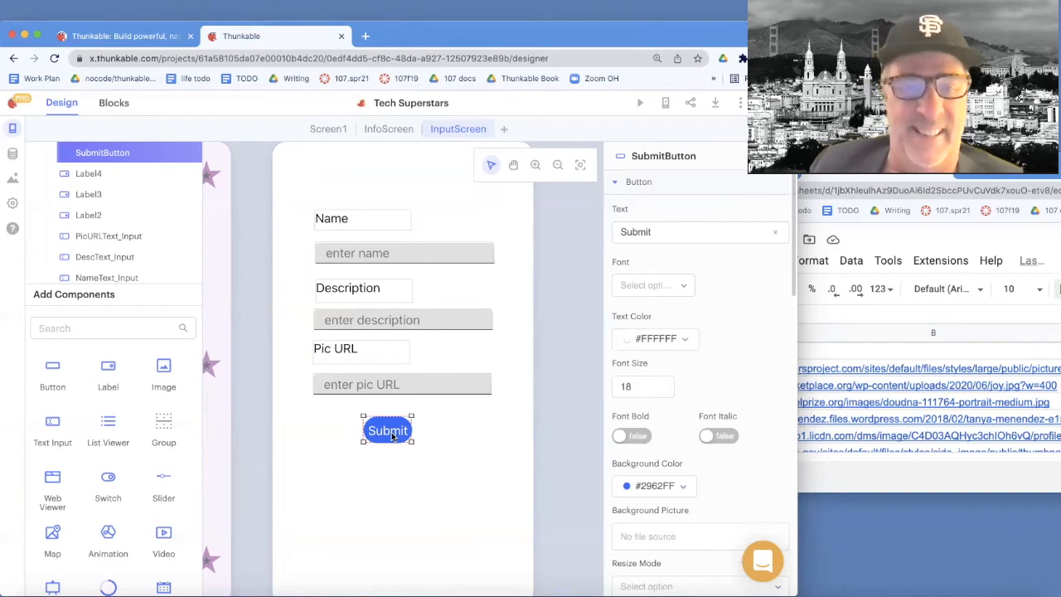
{"action": "left_click", "coordinate": [402, 320]}
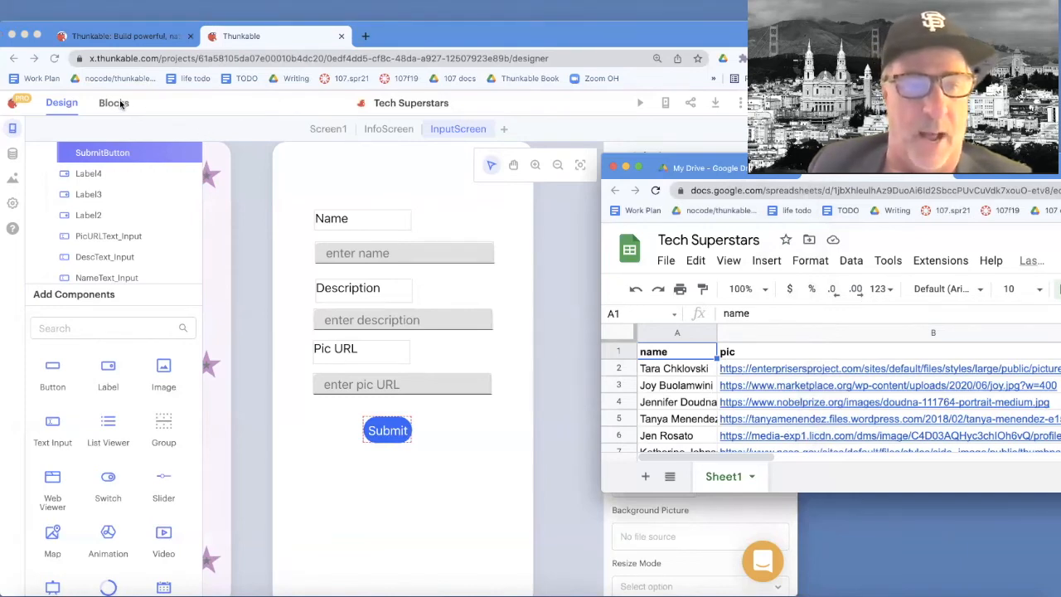
In InputScreen's Blocks tab, pull SubmitButton's 'when Click' event block onto the workspace.
{"action": "left_click", "coordinate": [114, 102]}
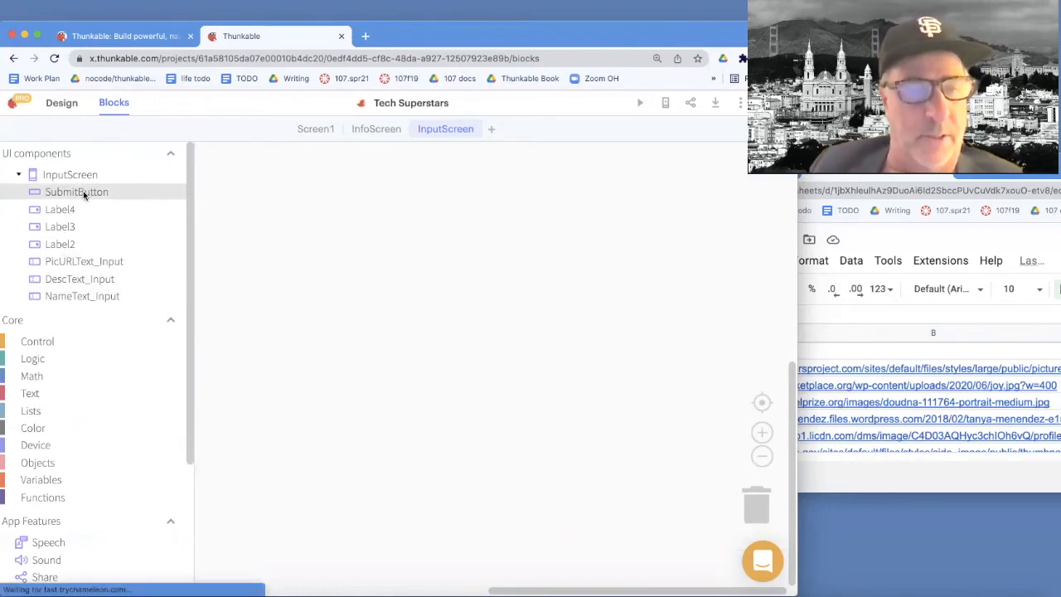
{"action": "left_click", "coordinate": [76, 191]}
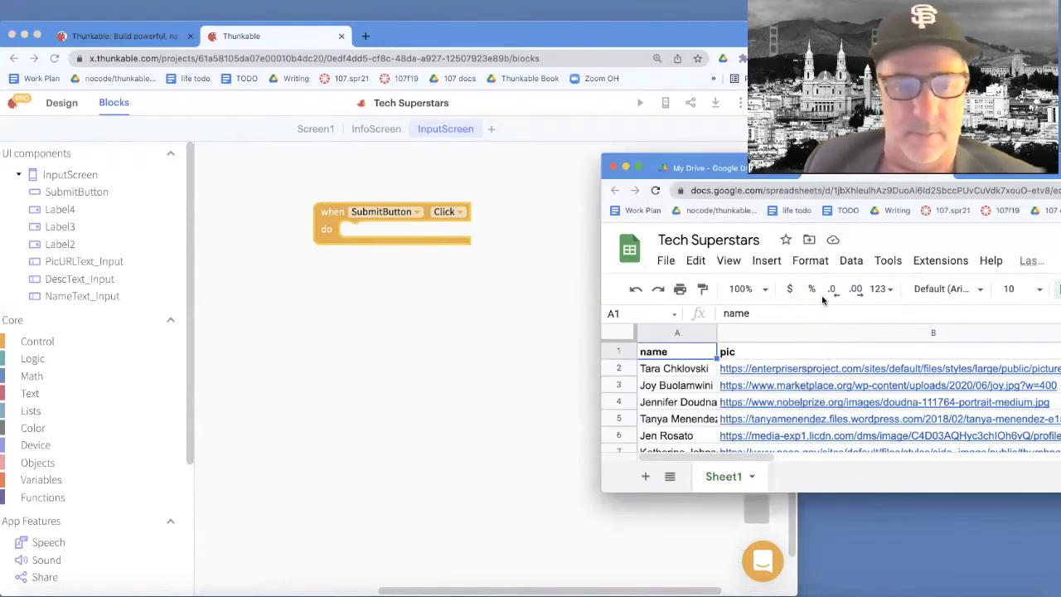
{"action": "mouse_move", "coordinate": [189, 411]}
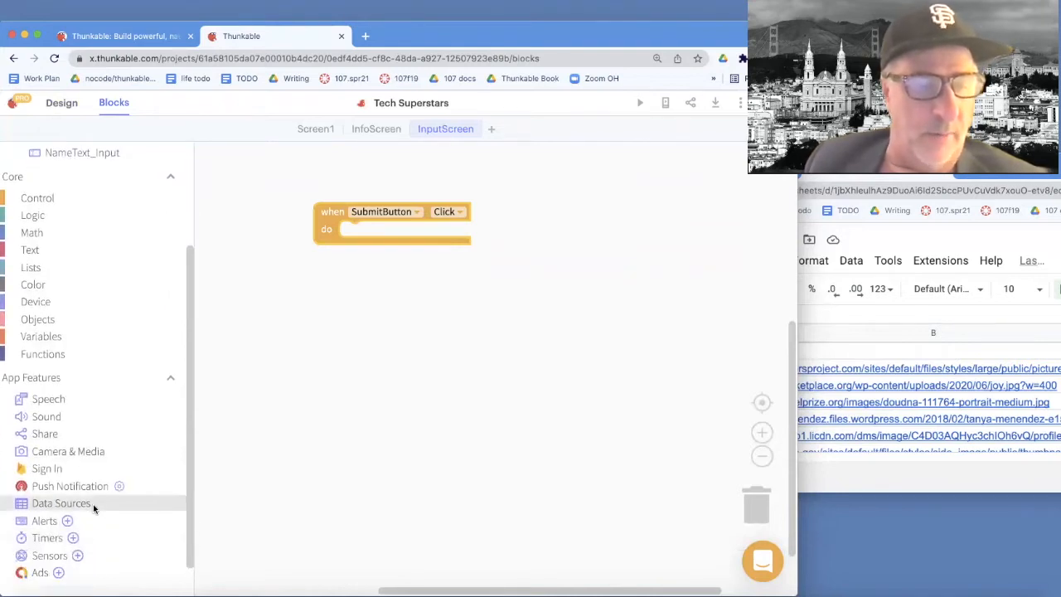
Open the FemaleCSers data source blocks to use 'create row in Sheet1'.
{"action": "left_click", "coordinate": [61, 503]}
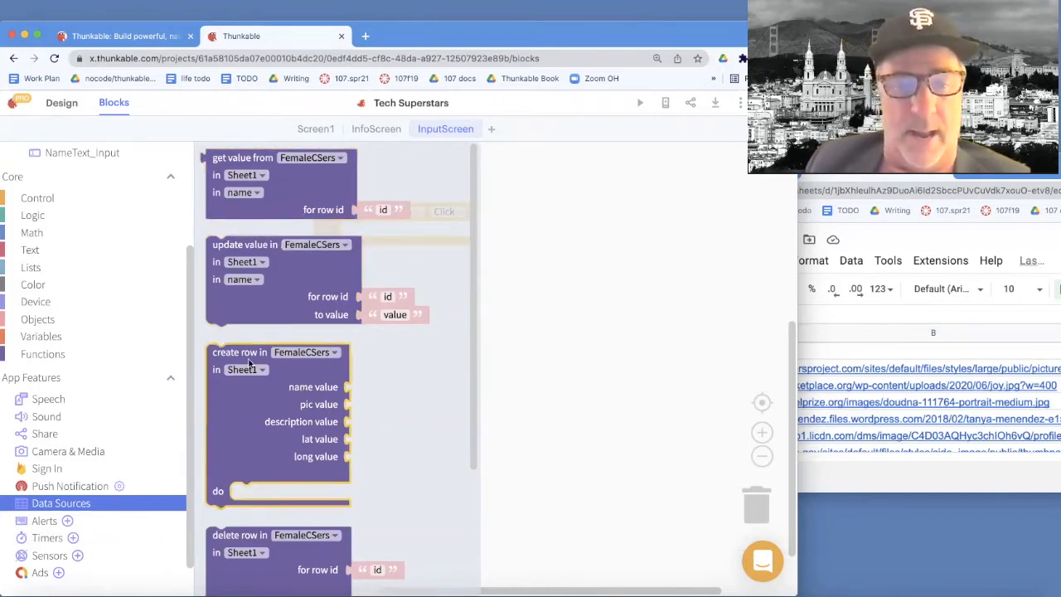
{"action": "mouse_move", "coordinate": [268, 397]}
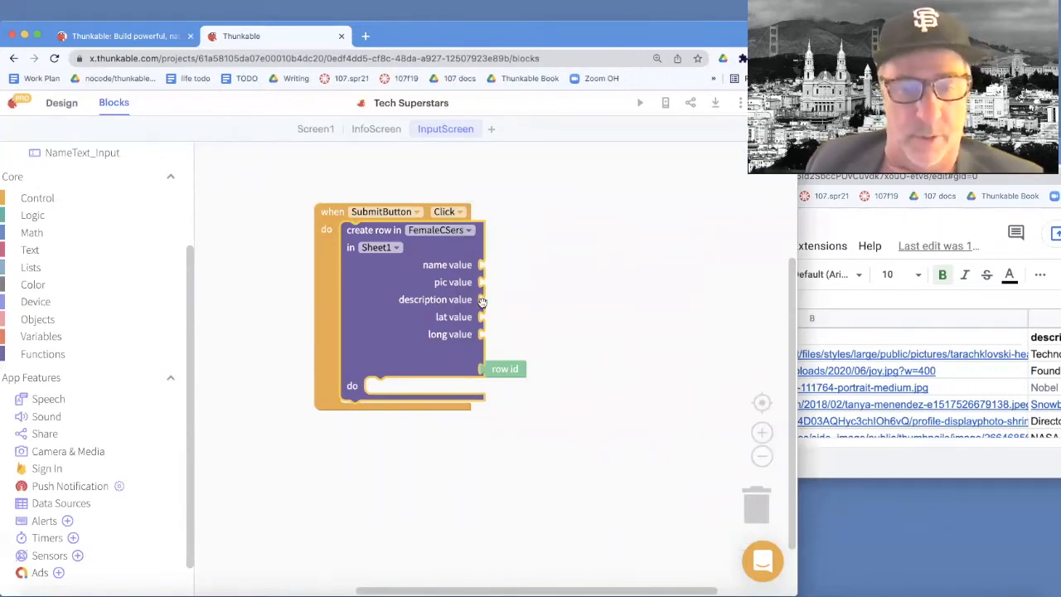
{"action": "mouse_move", "coordinate": [189, 221]}
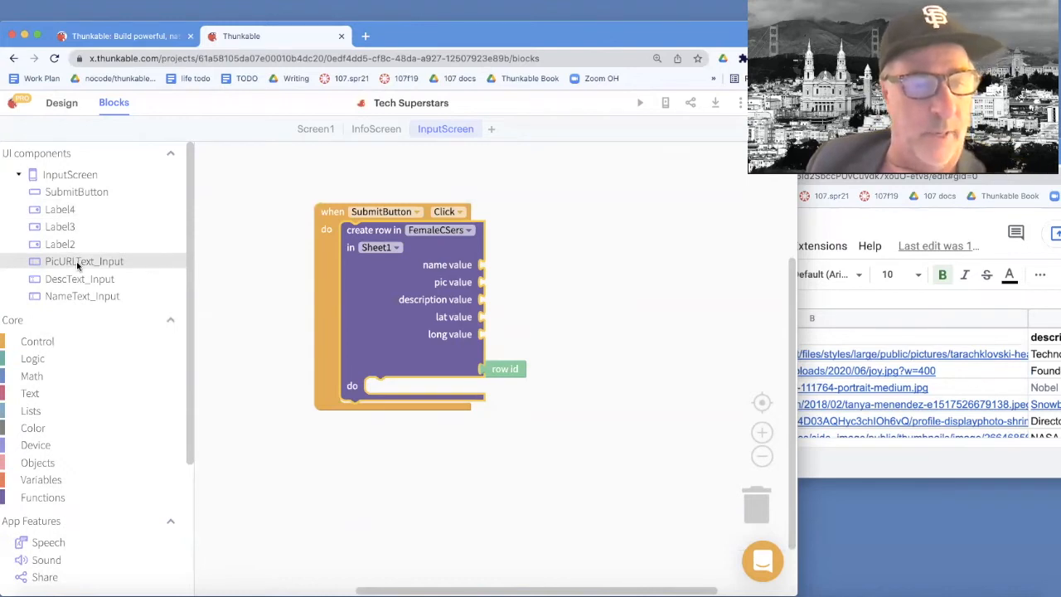
Feed the row's name, pic and description from the text inputs, with 0.0 coordinates.
{"action": "left_click", "coordinate": [84, 261]}
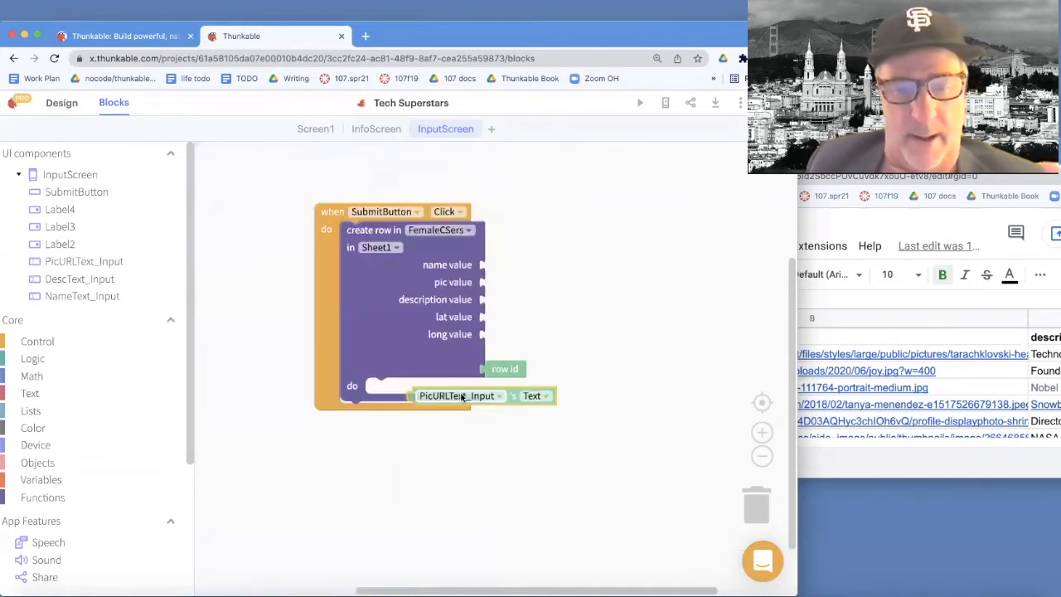
{"action": "left_click_drag", "start_coordinate": [459, 395], "coordinate": [530, 283]}
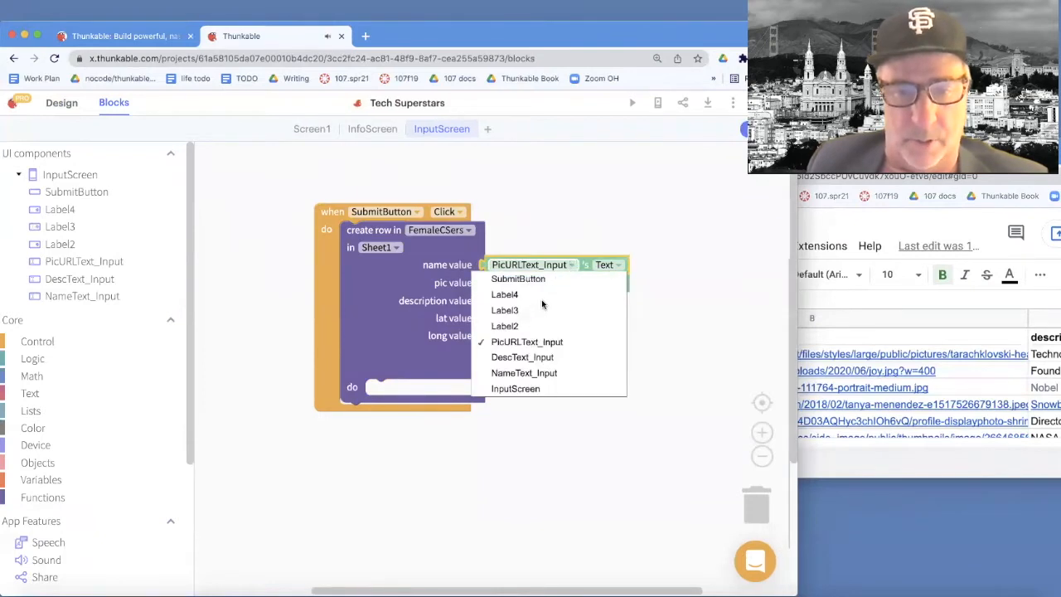
{"action": "left_click", "coordinate": [524, 372]}
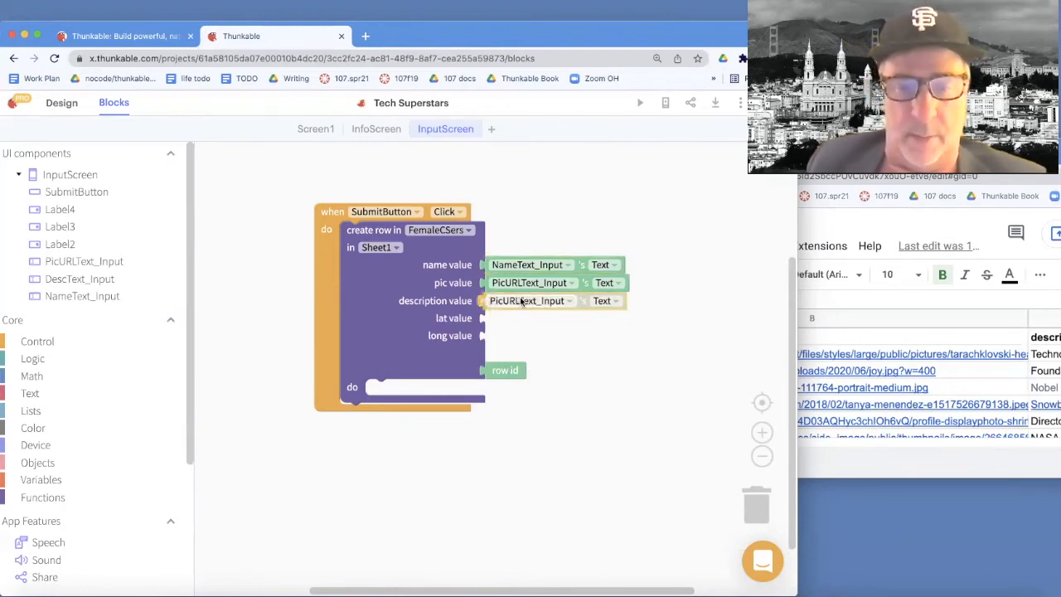
{"action": "left_click", "coordinate": [570, 300]}
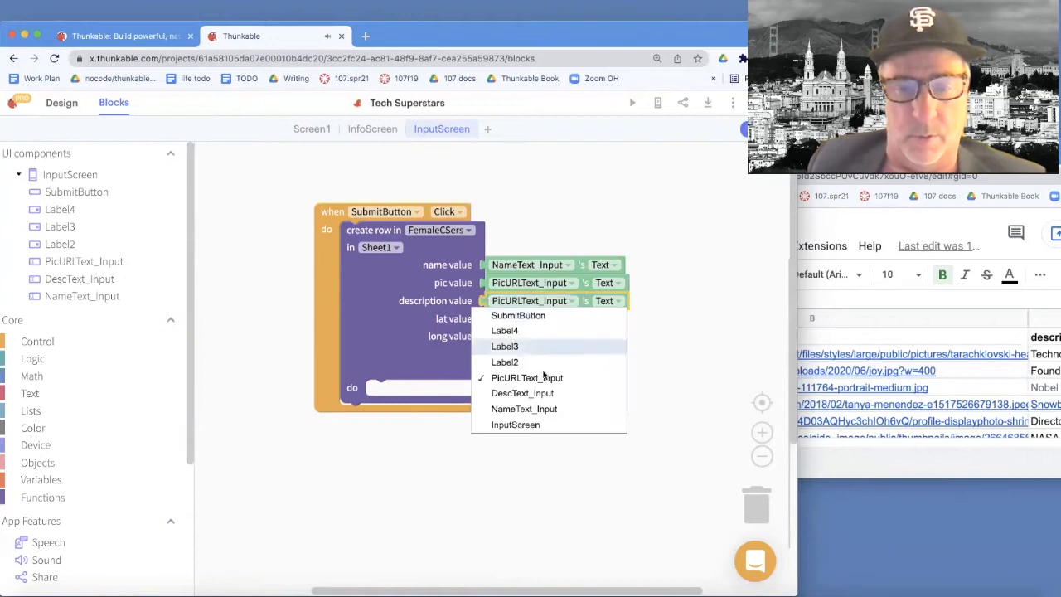
{"action": "left_click", "coordinate": [522, 392]}
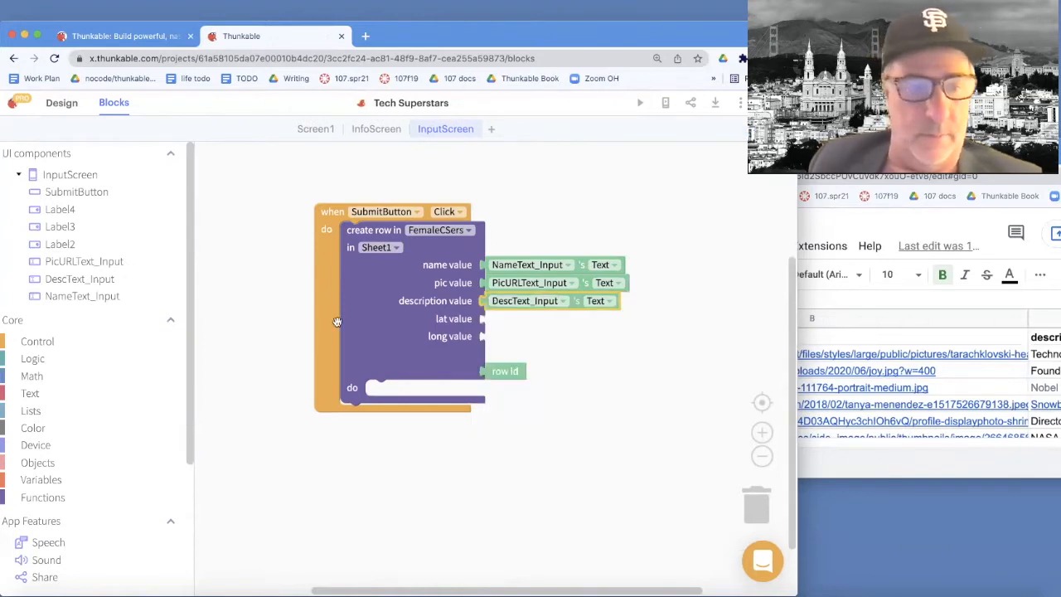
{"action": "left_click", "coordinate": [30, 393]}
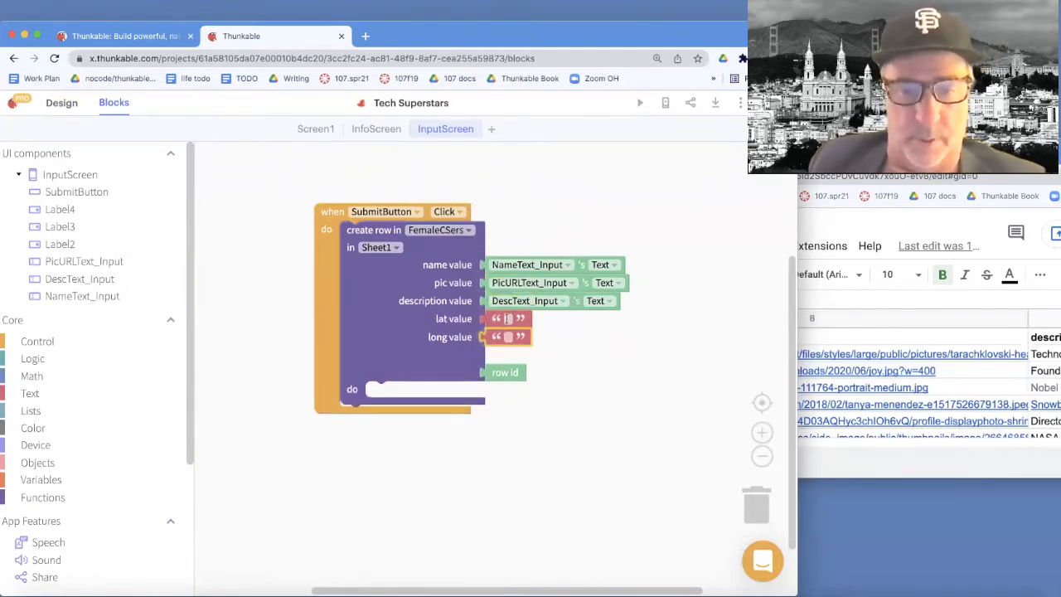
{"action": "type", "text": "0.0"}
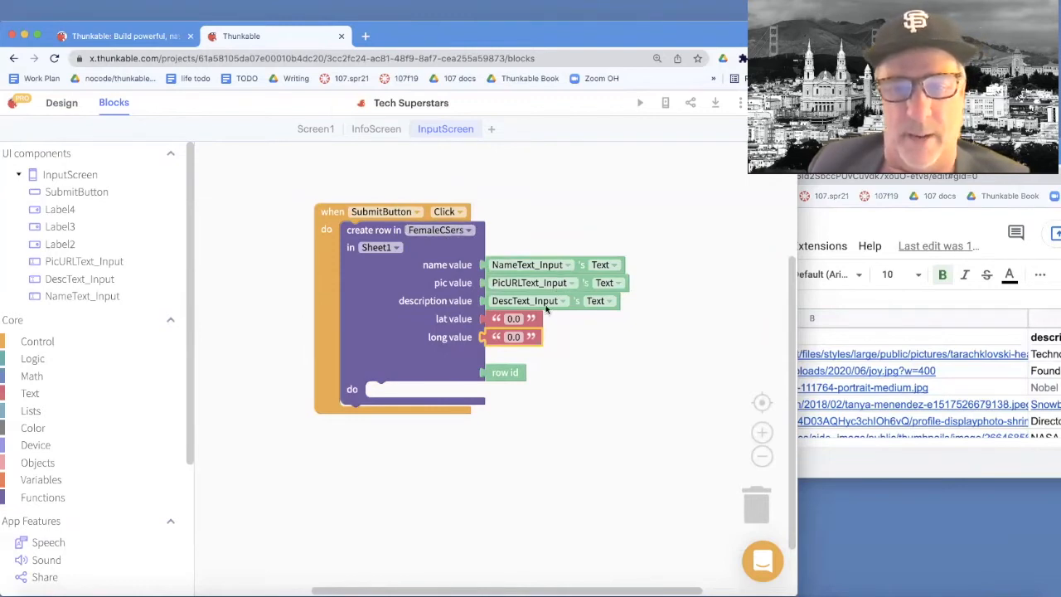
{"action": "mouse_move", "coordinate": [541, 315]}
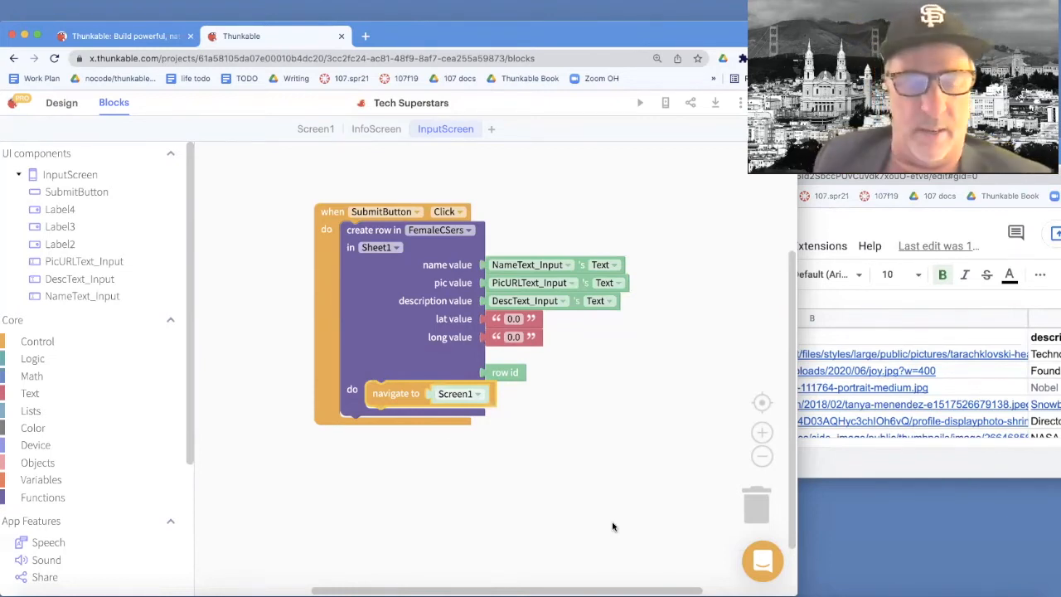
{"action": "mouse_move", "coordinate": [641, 103]}
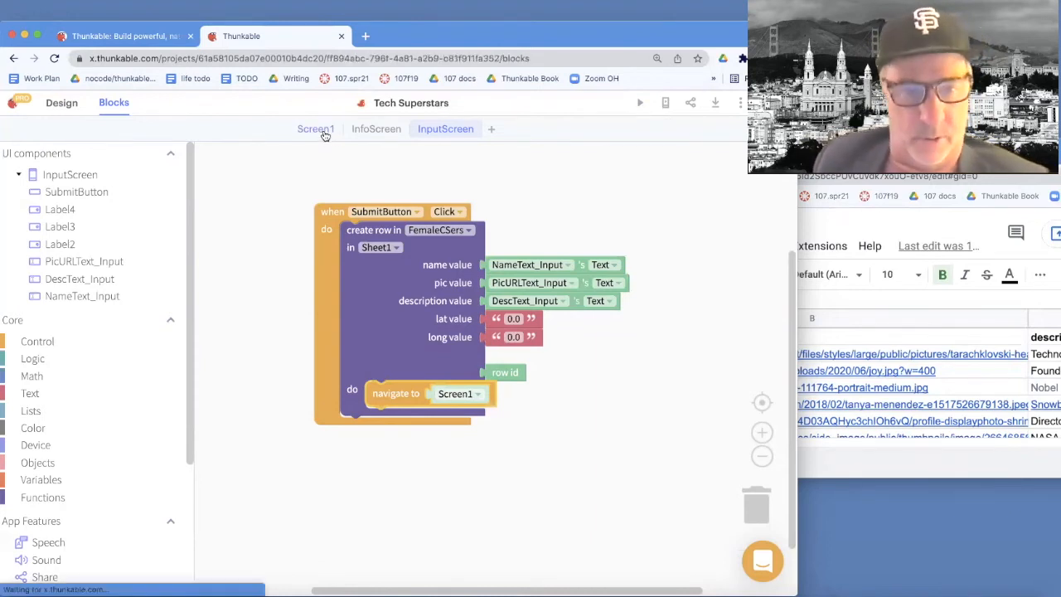
Open Screen1's blocks and launch the live app preview.
{"action": "left_click", "coordinate": [639, 101]}
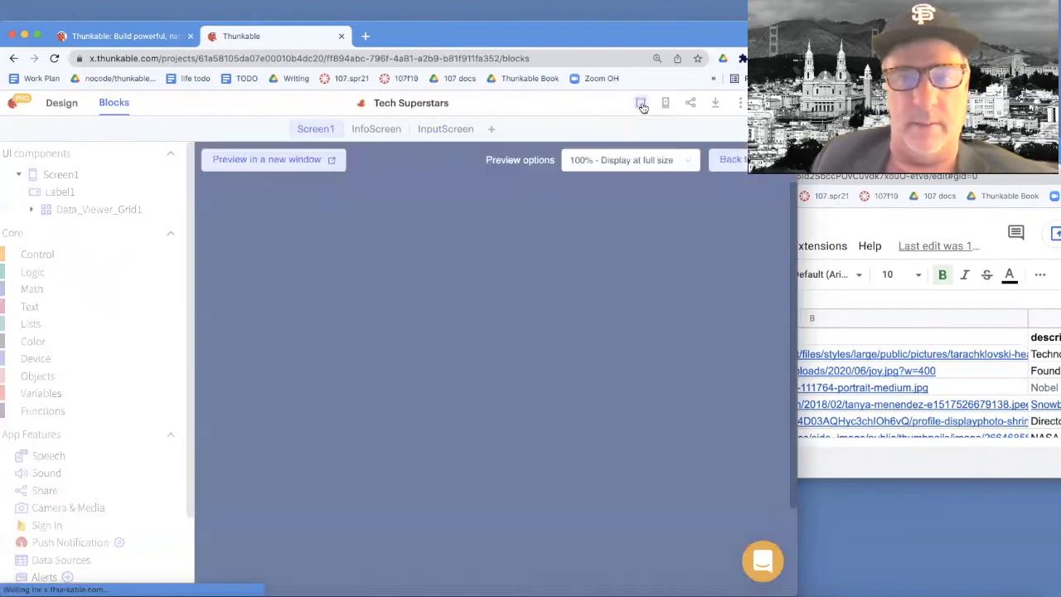
{"action": "left_click", "coordinate": [639, 102]}
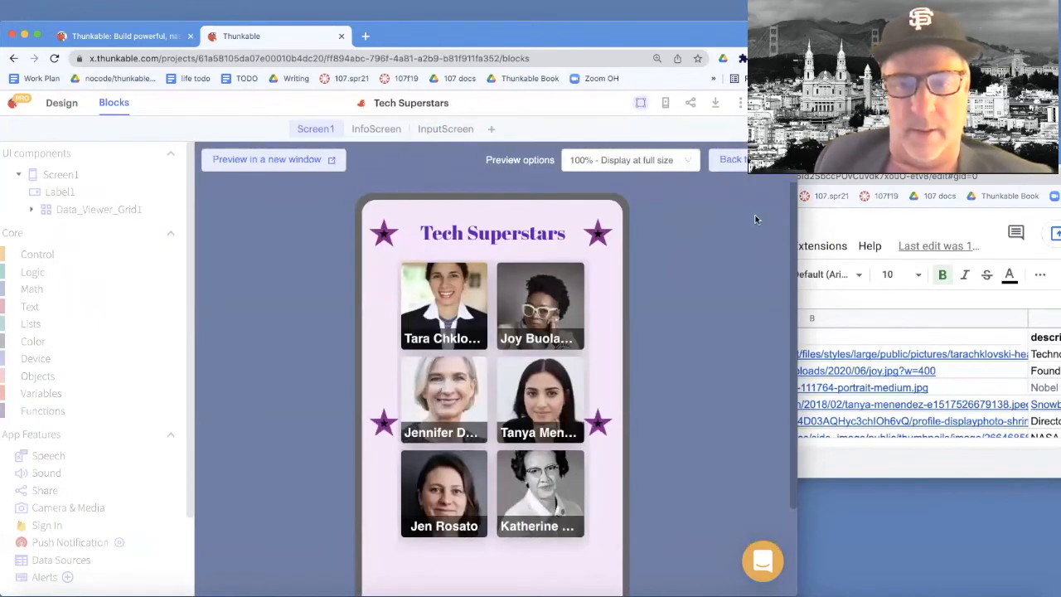
{"action": "scroll", "scroll_direction": "down", "scroll_amount": 3}
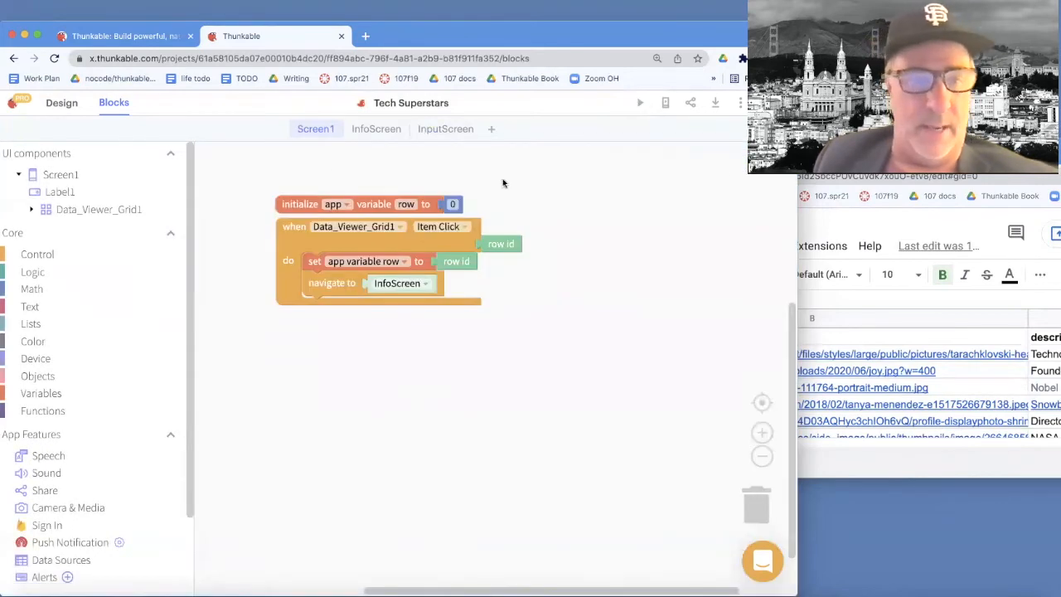
Return to Screen1's Design view and rename the + button AddPersonButton.
{"action": "left_click", "coordinate": [62, 102]}
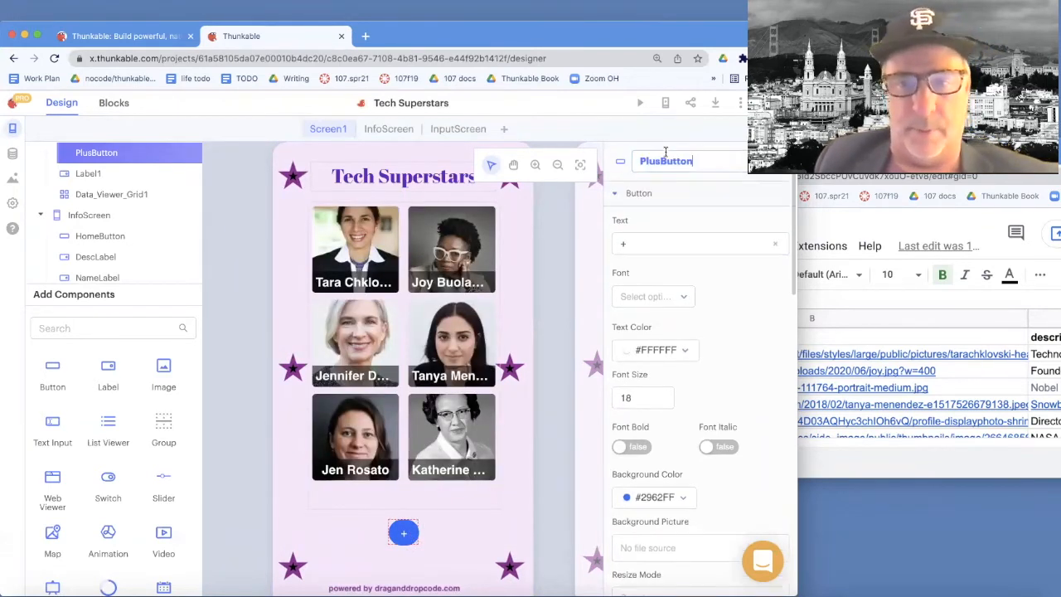
{"action": "double_click", "coordinate": [648, 161]}
{"action": "type", "text": "AddPerson"}
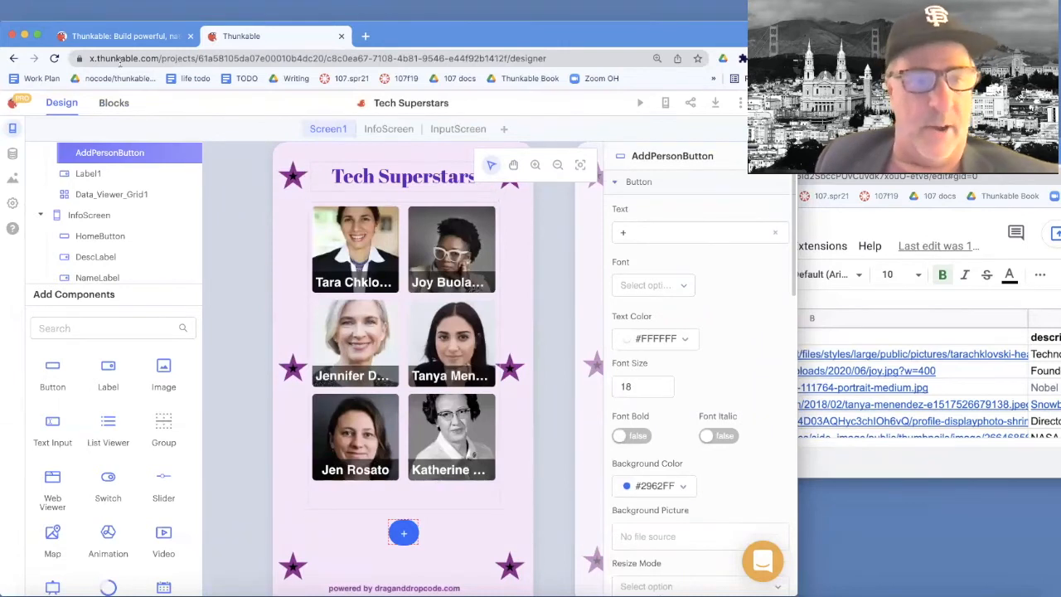
Add an AddPersonButton Click event that navigates to InputScreen, then start the live preview.
{"action": "left_click", "coordinate": [114, 102]}
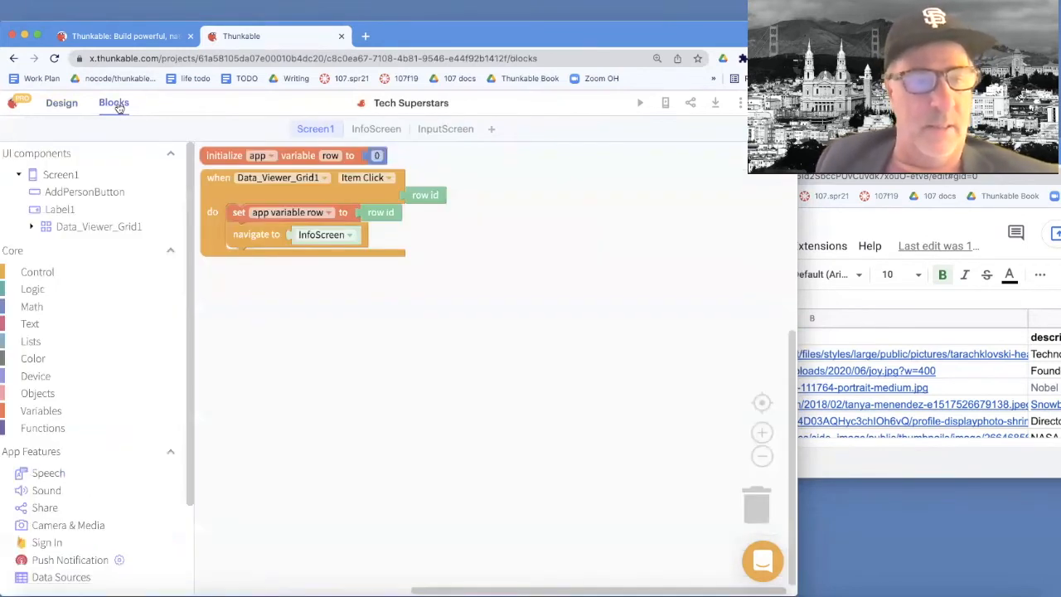
{"action": "left_click", "coordinate": [84, 192]}
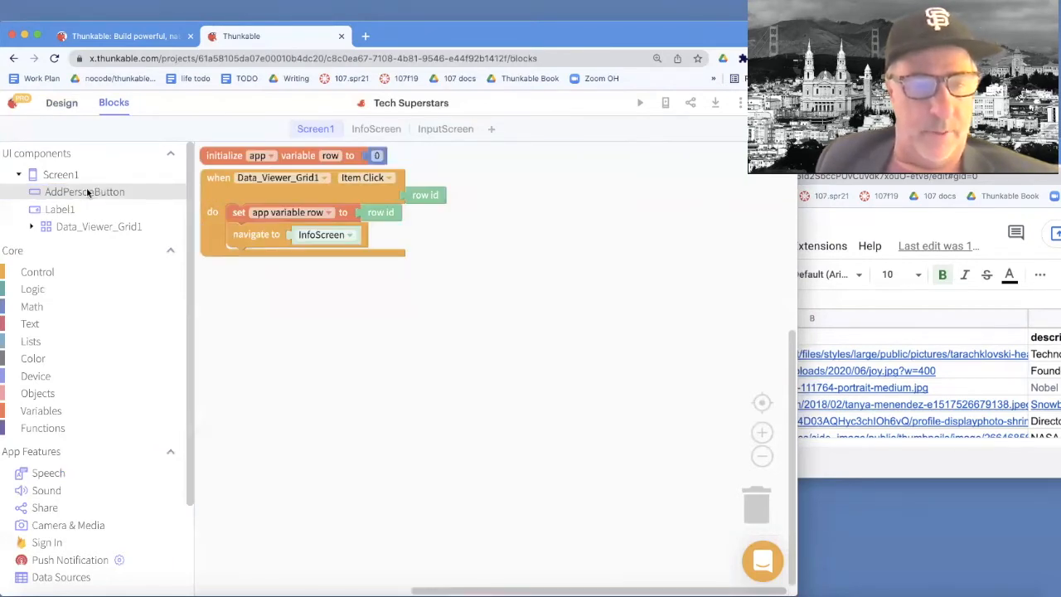
{"action": "left_click", "coordinate": [84, 192]}
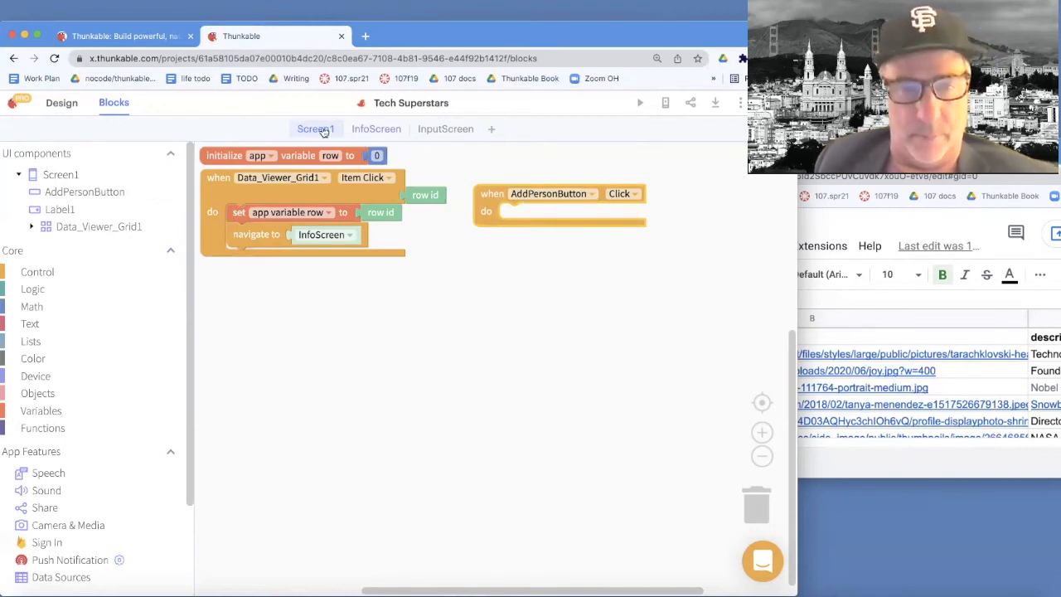
{"action": "left_click", "coordinate": [37, 271]}
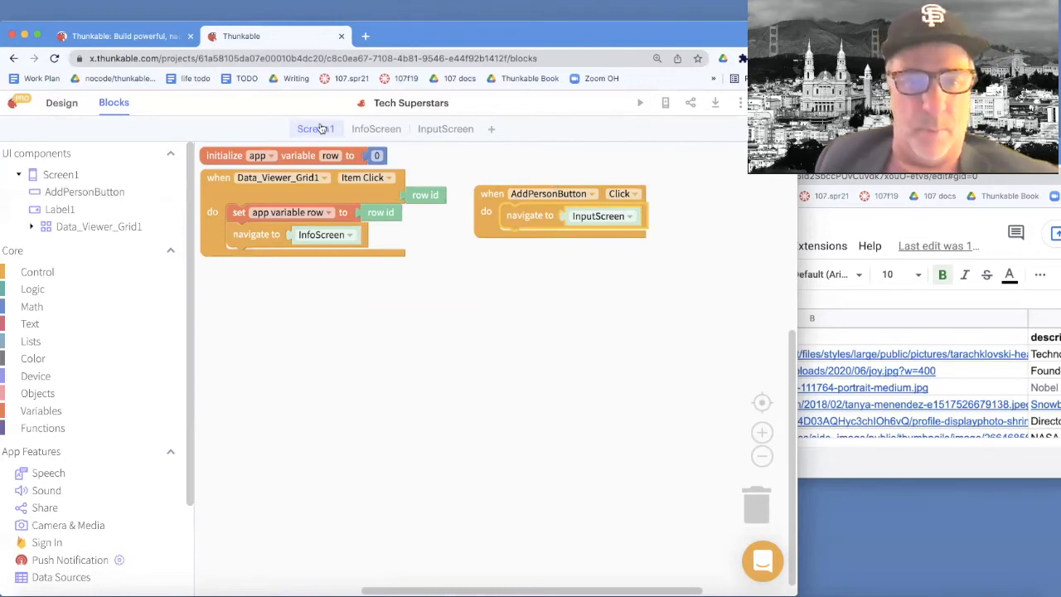
{"action": "left_click", "coordinate": [641, 102]}
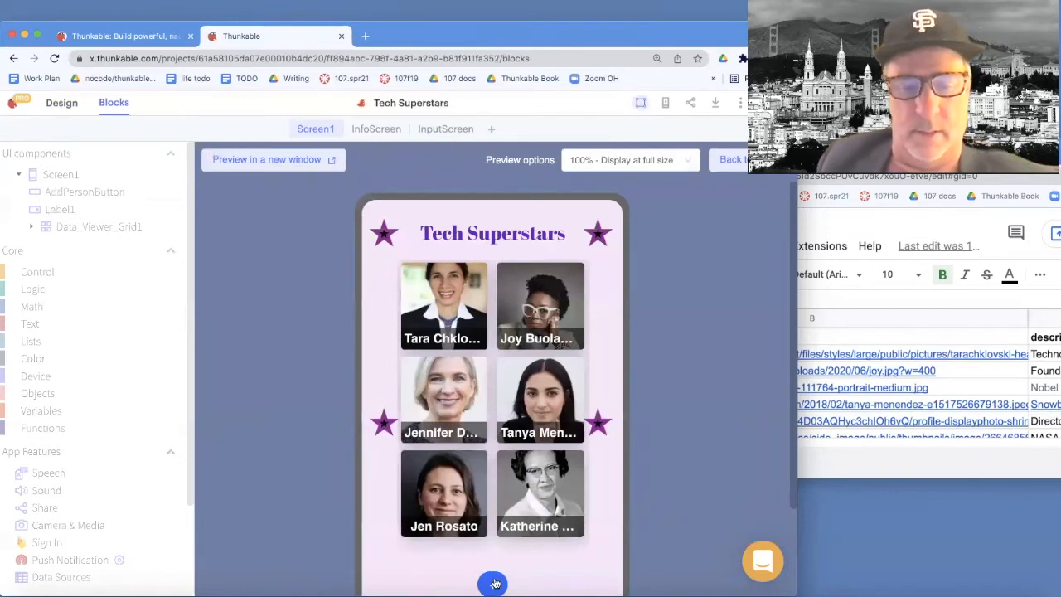
Open the input form with the plus button and enter the name 'Ada Lovelace'.
{"action": "left_click", "coordinate": [493, 582]}
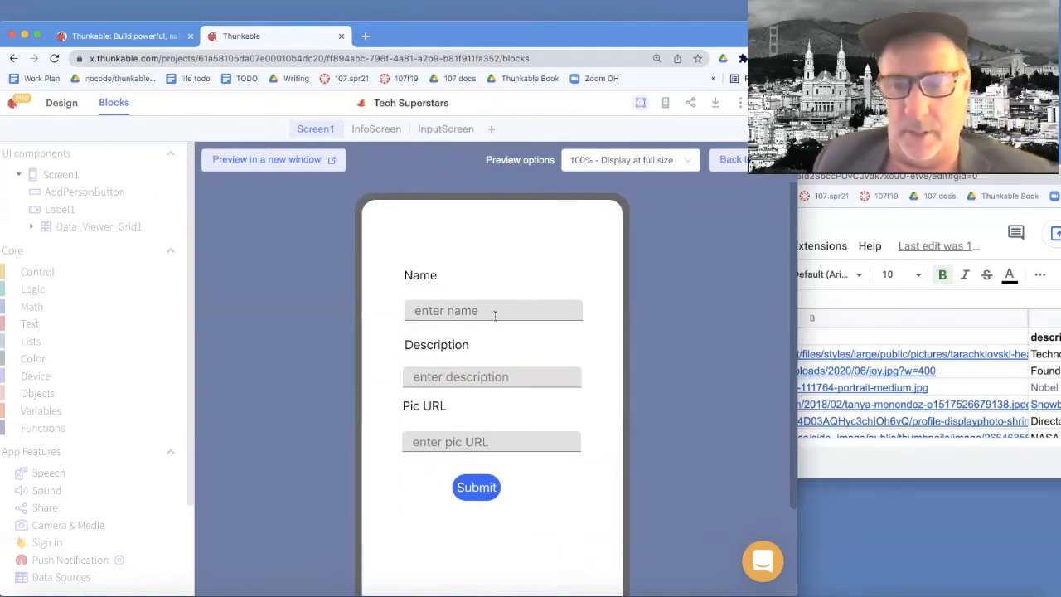
{"action": "left_click", "coordinate": [493, 310]}
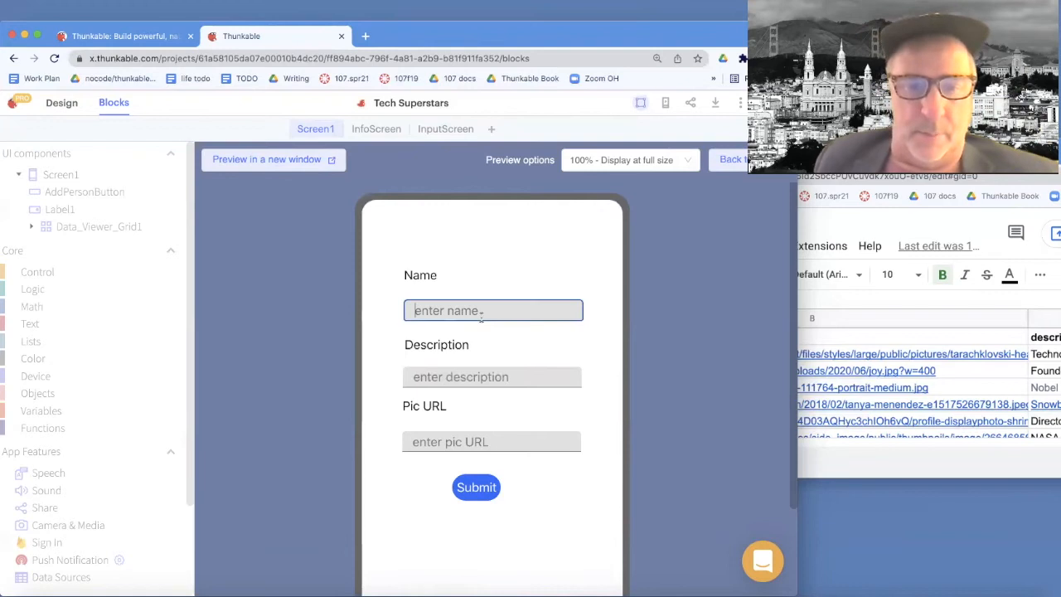
{"action": "type", "text": "Ada Lov"}
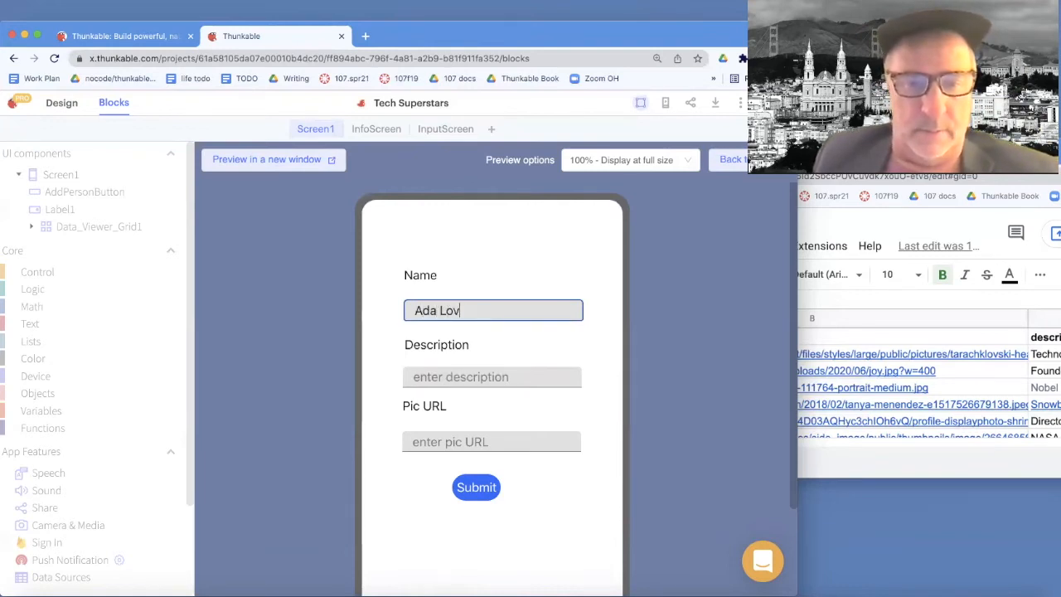
{"action": "type", "text": "elace"}
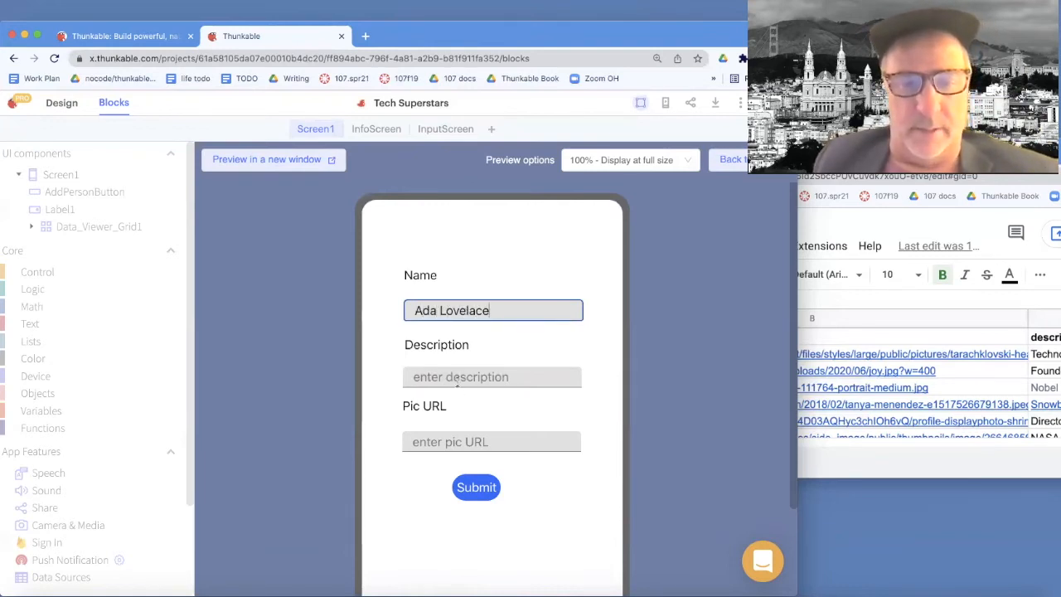
Enter a description beginning 'envisioned the computer'.
{"action": "left_click", "coordinate": [491, 376]}
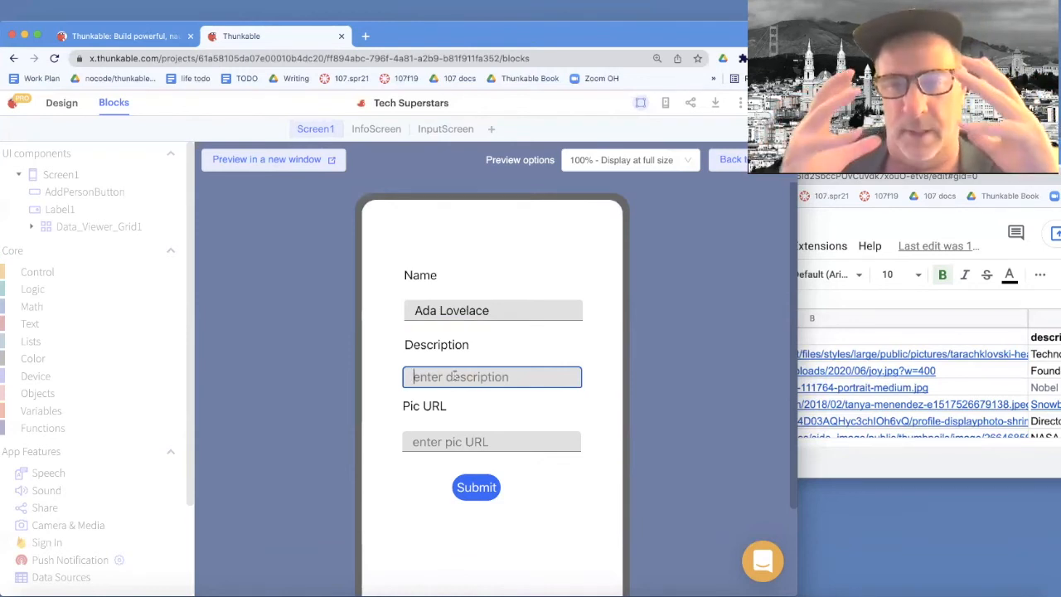
{"action": "type", "text": "evn"}
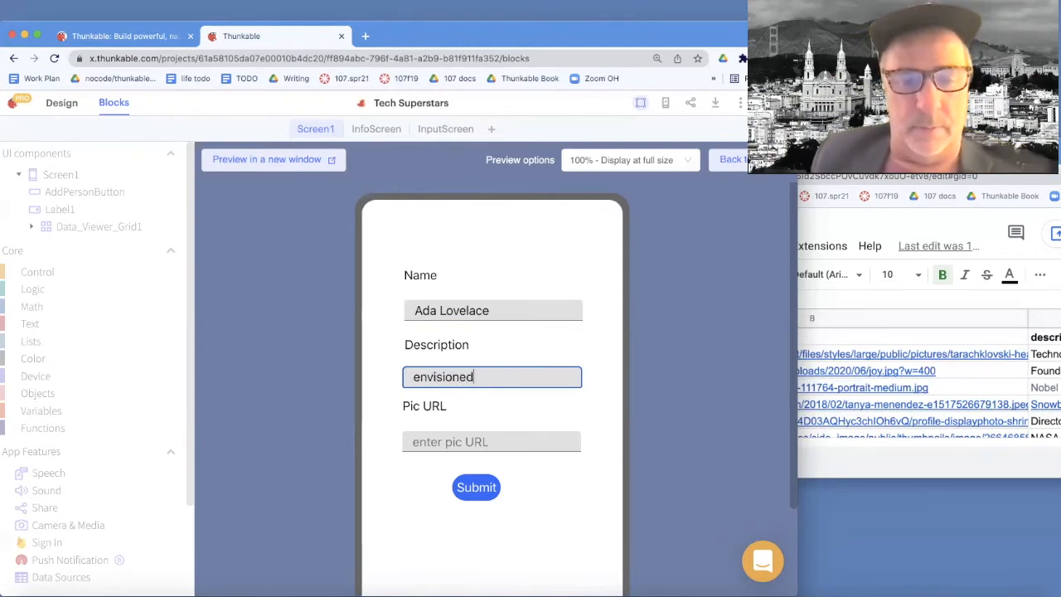
{"action": "type", "text": "the computer"}
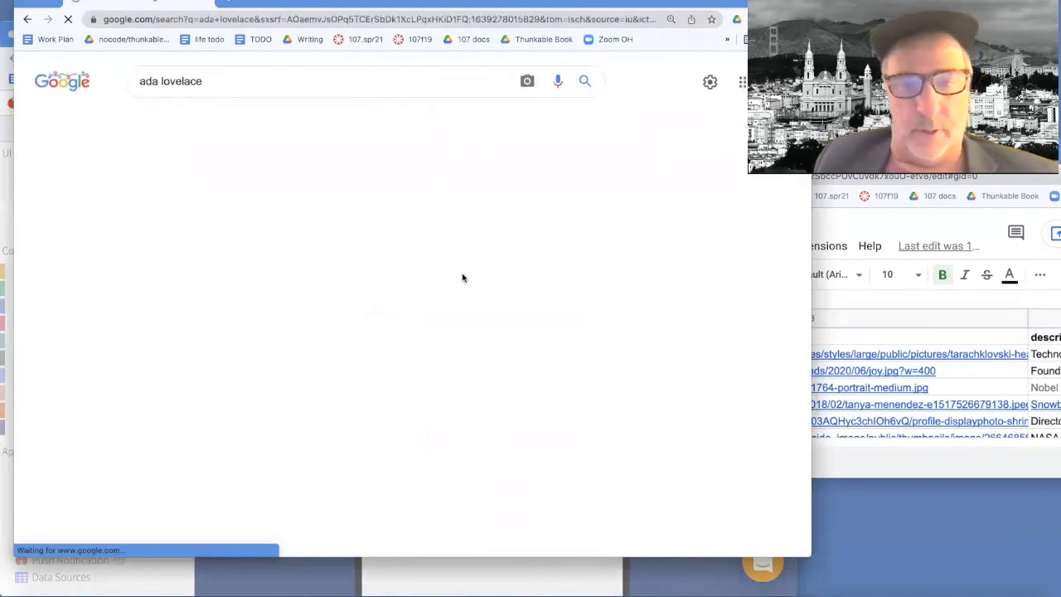
Copy the image address of the OpenMind Ada Lovelace portrait.
{"action": "left_click", "coordinate": [260, 157]}
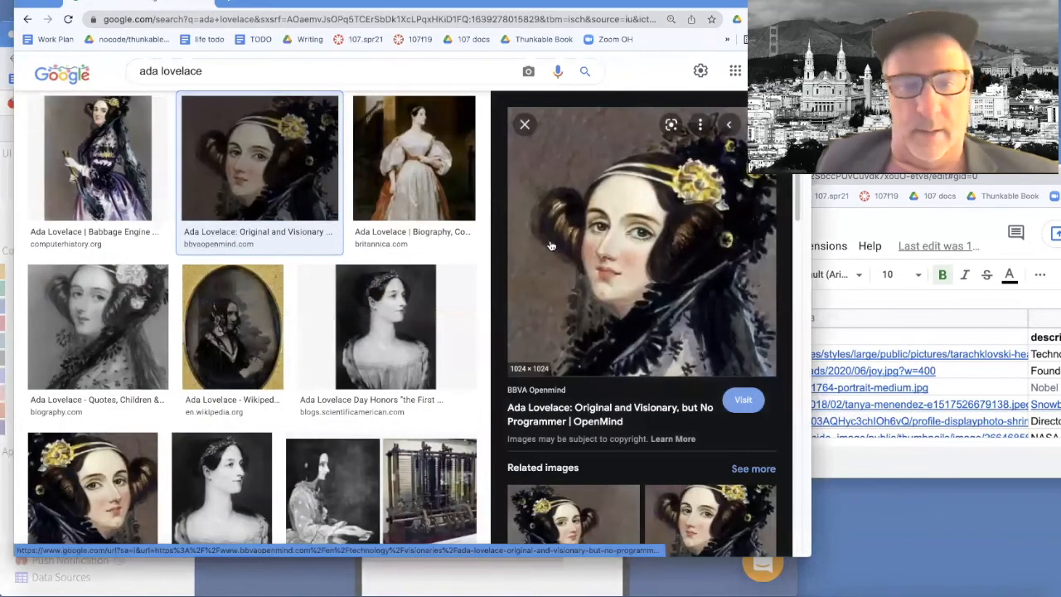
{"action": "right_click", "coordinate": [586, 254]}
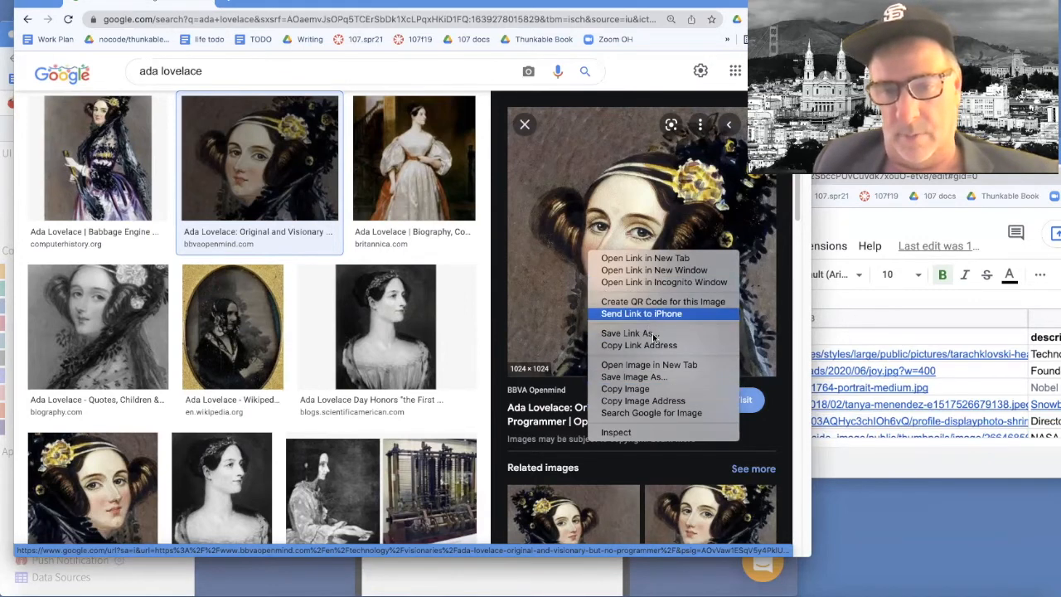
{"action": "mouse_move", "coordinate": [642, 400]}
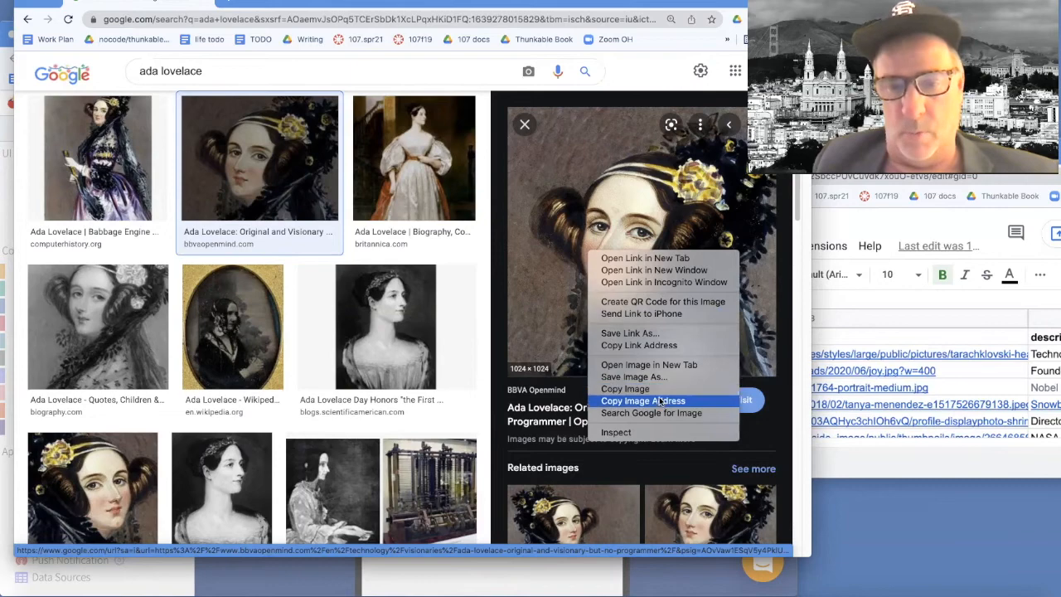
{"action": "left_click", "coordinate": [643, 400]}
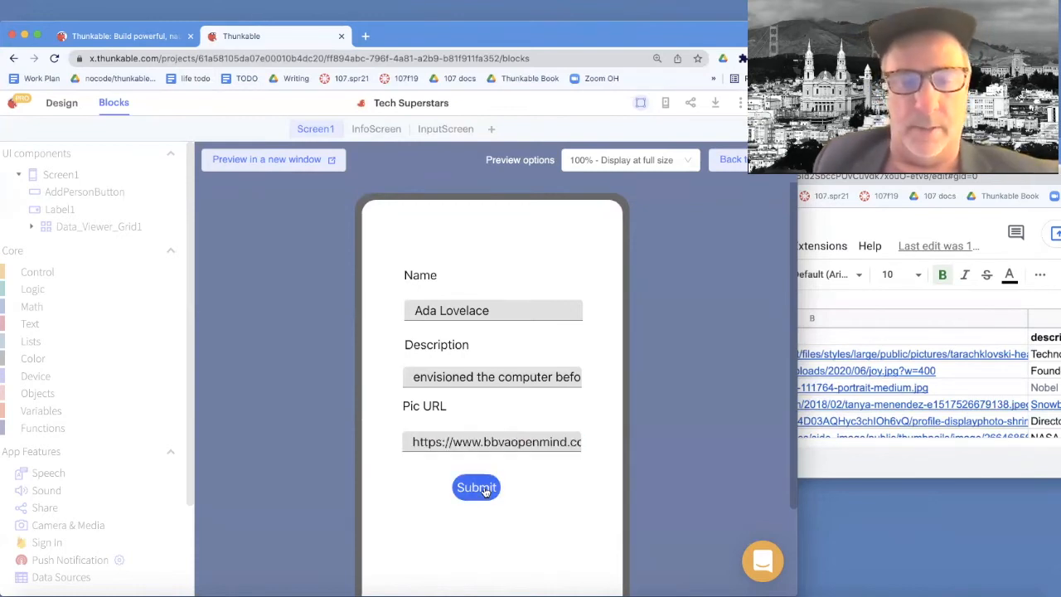
Submit the Ada Lovelace form in the Web Preview.
{"action": "left_click", "coordinate": [475, 487]}
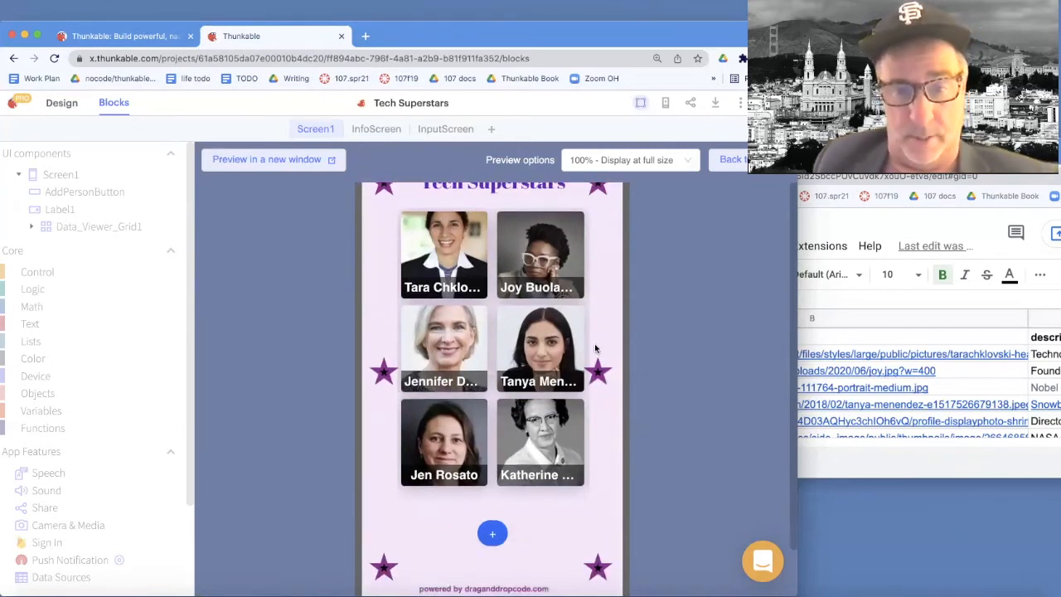
{"action": "mouse_move", "coordinate": [609, 314]}
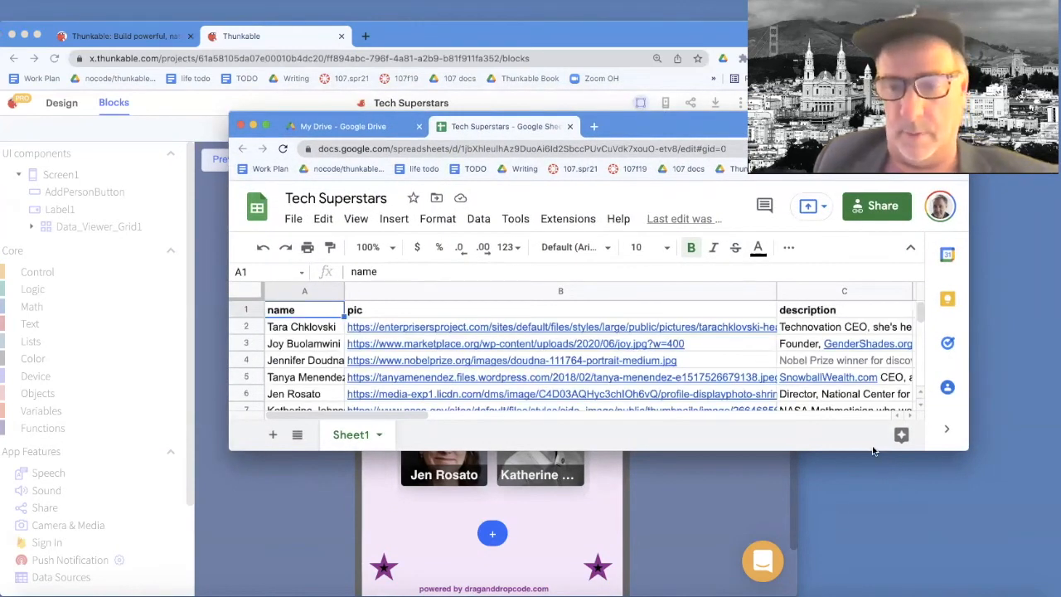
Open and close Explore, then inspect Ada Lovelace's description in cell C8.
{"action": "left_click", "coordinate": [892, 435]}
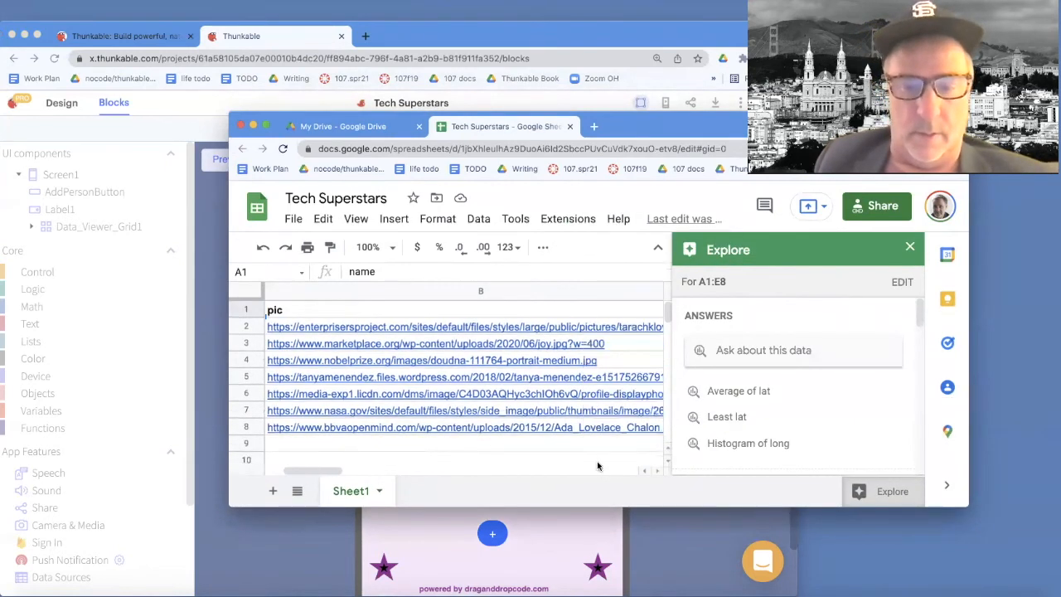
{"action": "left_click", "coordinate": [909, 247]}
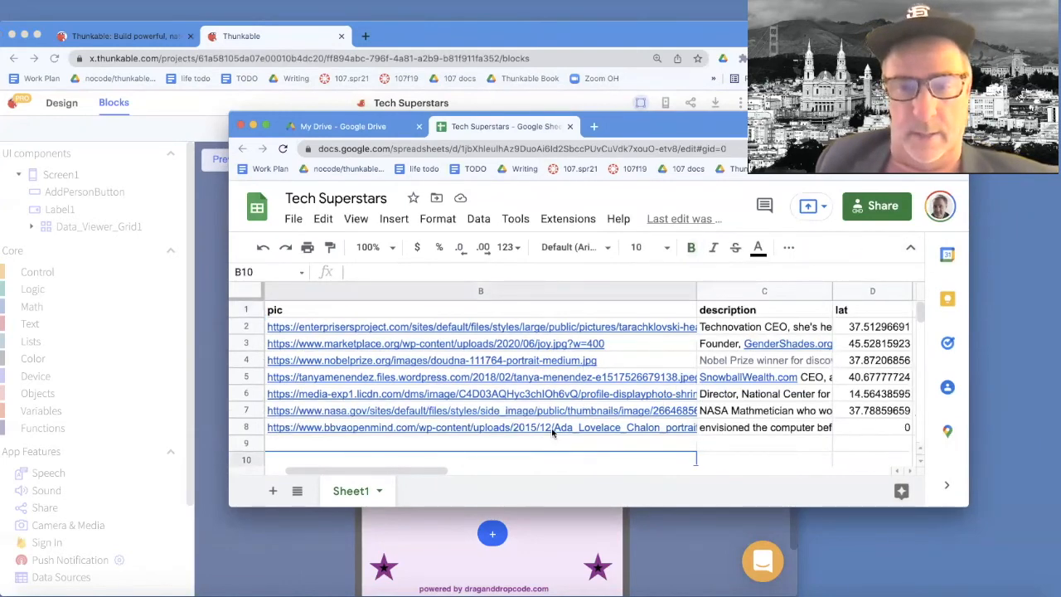
{"action": "left_click", "coordinate": [763, 427]}
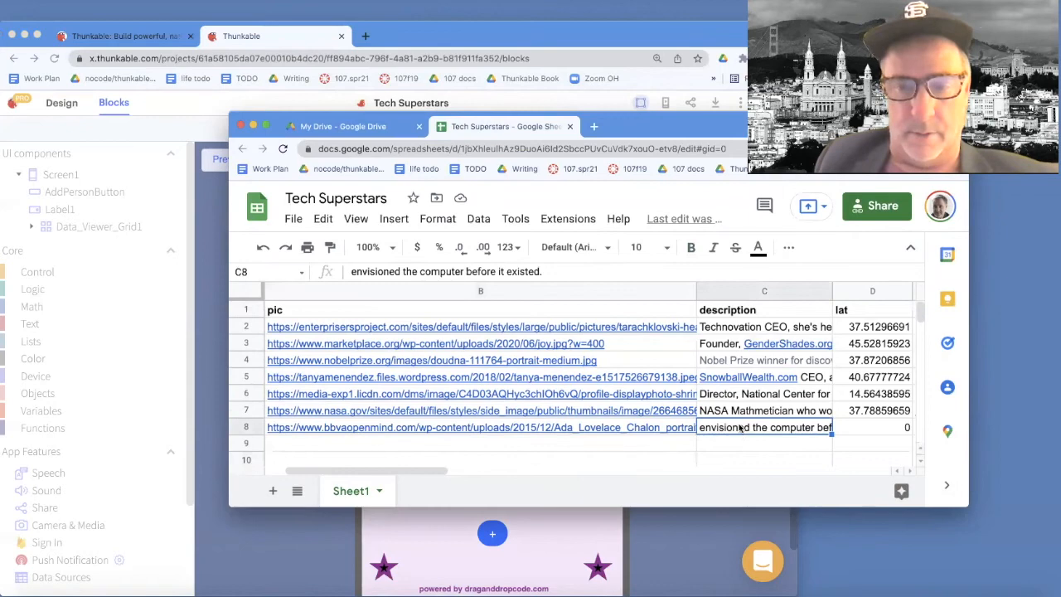
{"action": "left_click", "coordinate": [481, 427]}
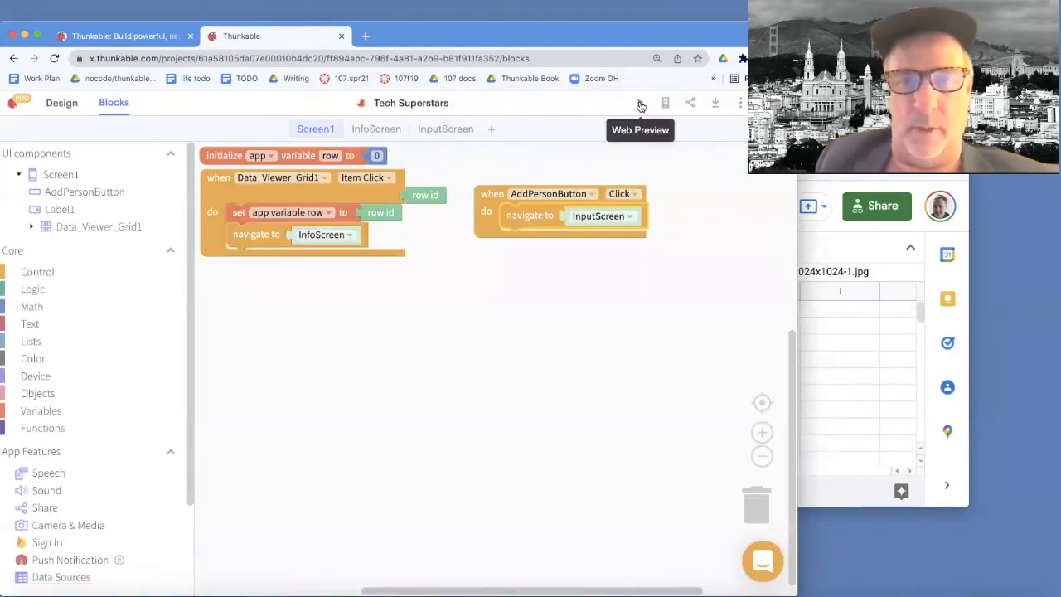
Preview the seven-person grid, then visit InputScreen and return to Screen1's blocks.
{"action": "left_click", "coordinate": [641, 102]}
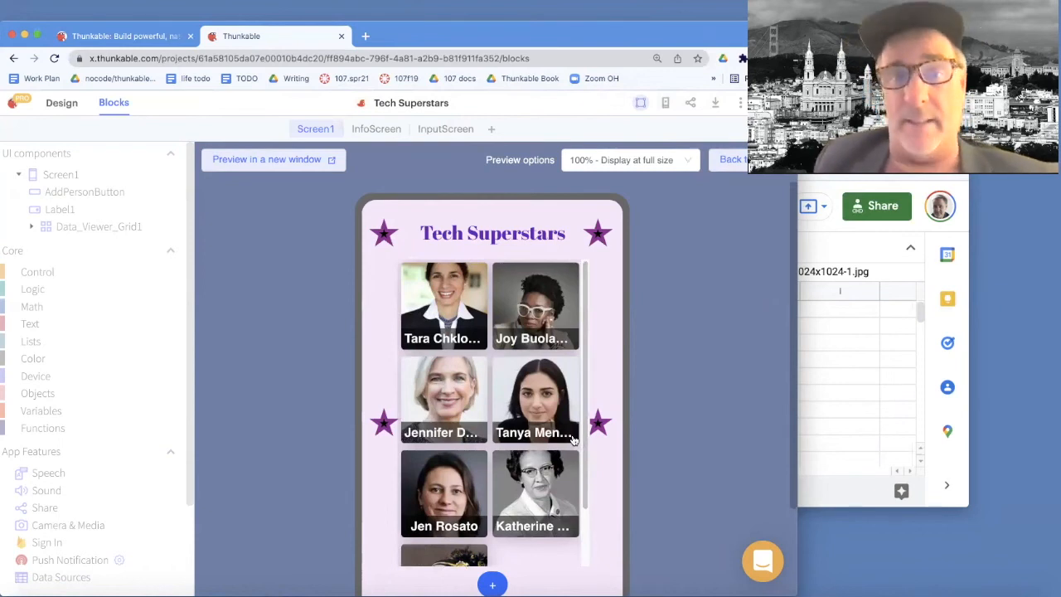
{"action": "mouse_move", "coordinate": [551, 417]}
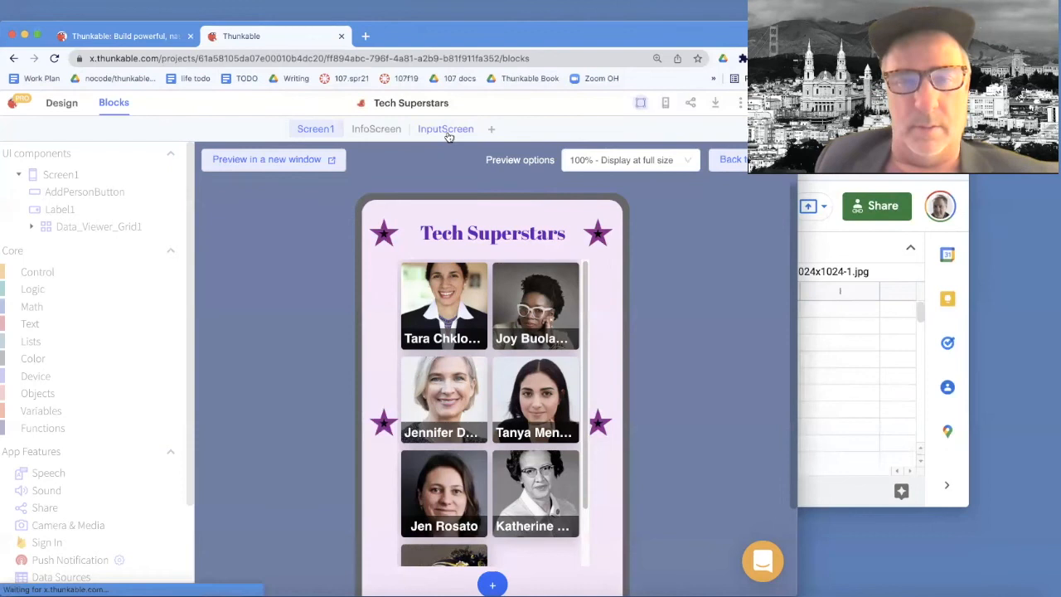
{"action": "left_click", "coordinate": [445, 128]}
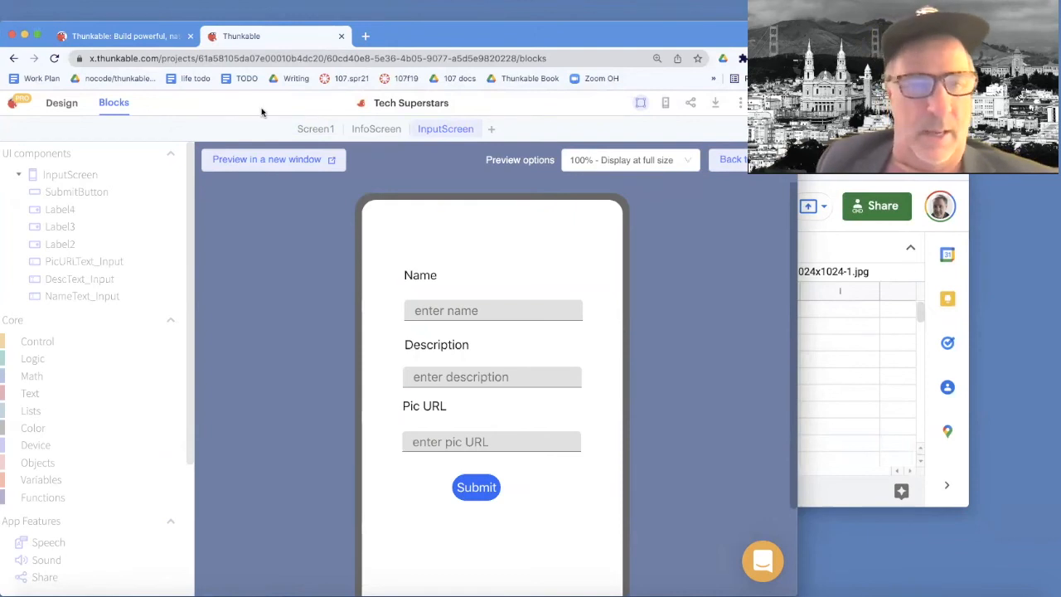
{"action": "left_click", "coordinate": [62, 102]}
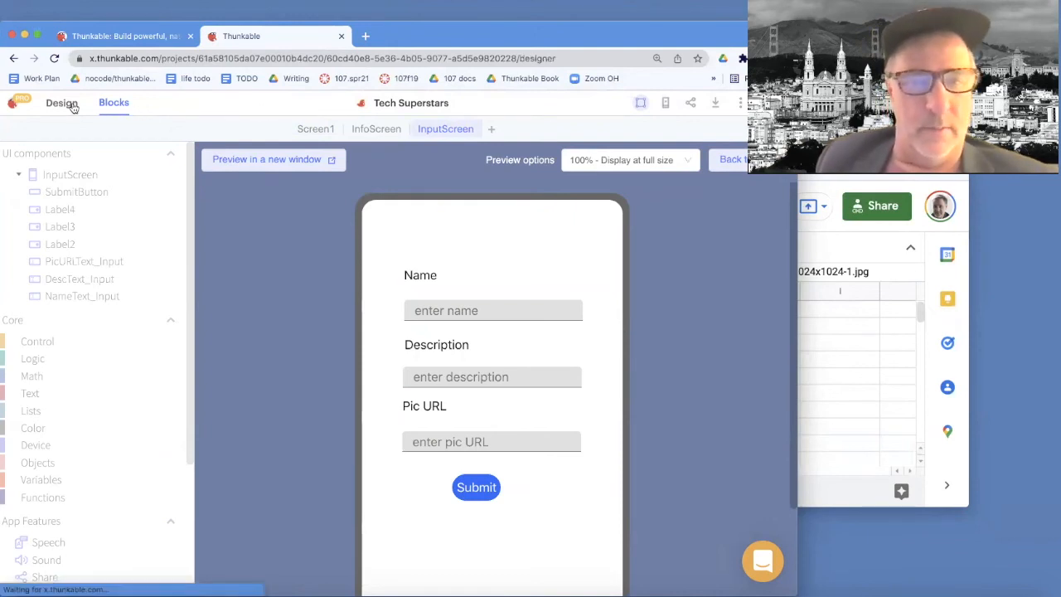
{"action": "left_click", "coordinate": [61, 102]}
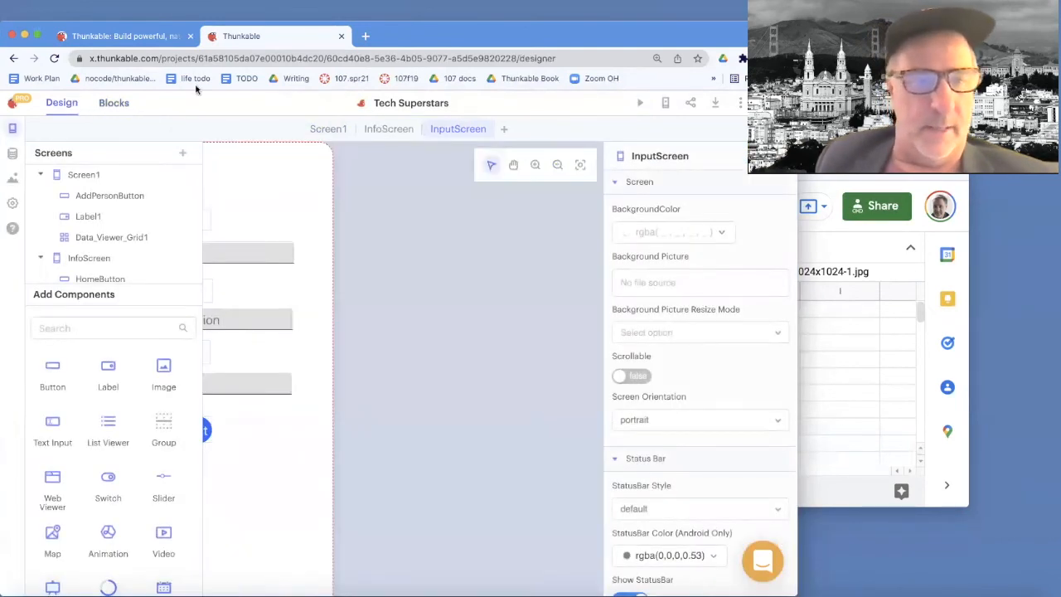
{"action": "left_click", "coordinate": [113, 102]}
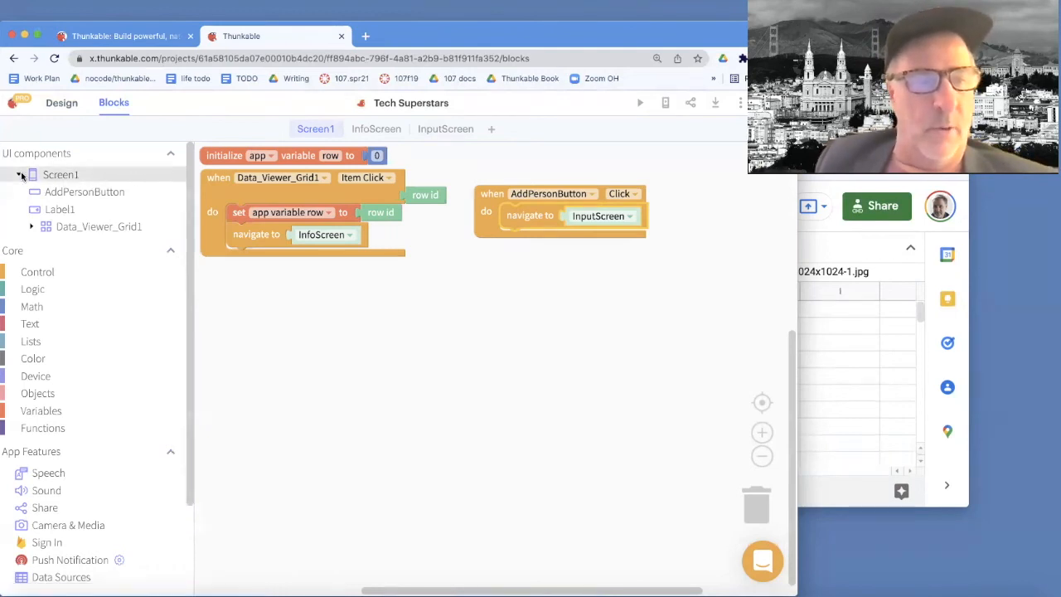
Add a 'when Screen1 Opens' event calling Data_Viewer_Grid1's Refresh Data.
{"action": "left_click", "coordinate": [60, 174]}
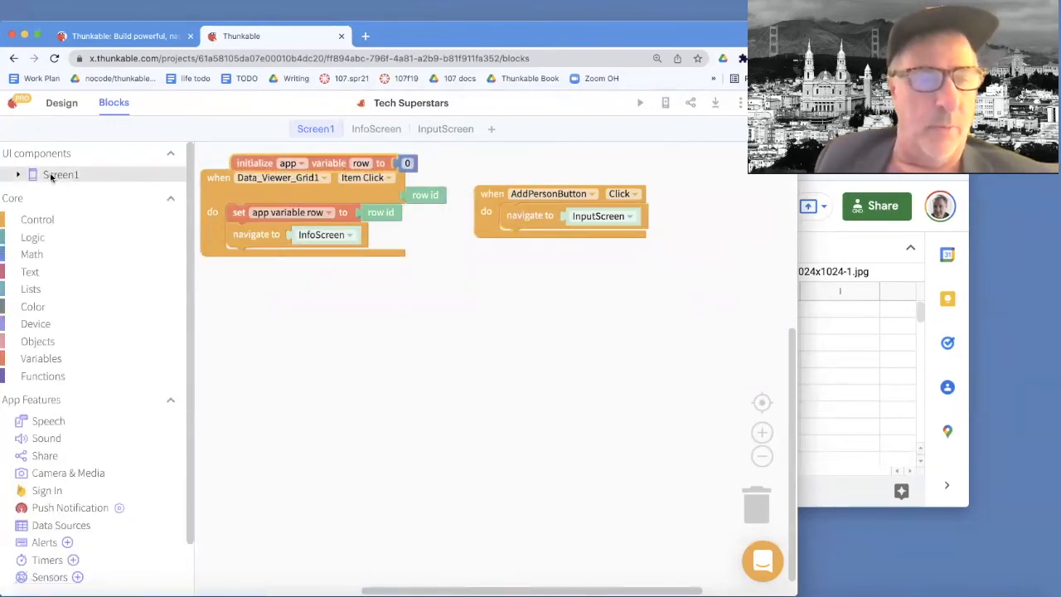
{"action": "left_click", "coordinate": [60, 174]}
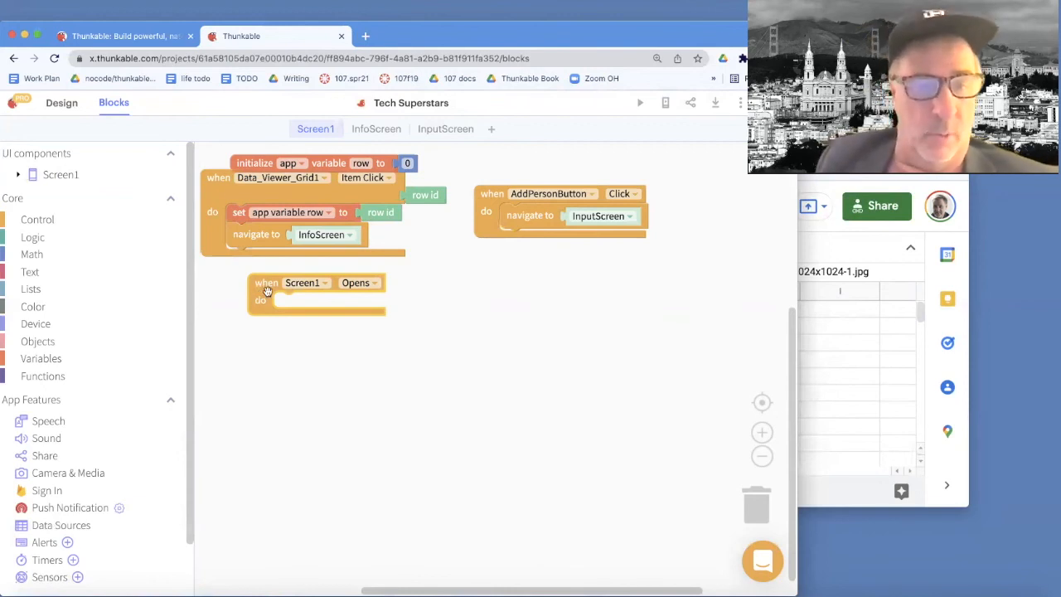
{"action": "mouse_move", "coordinate": [188, 434]}
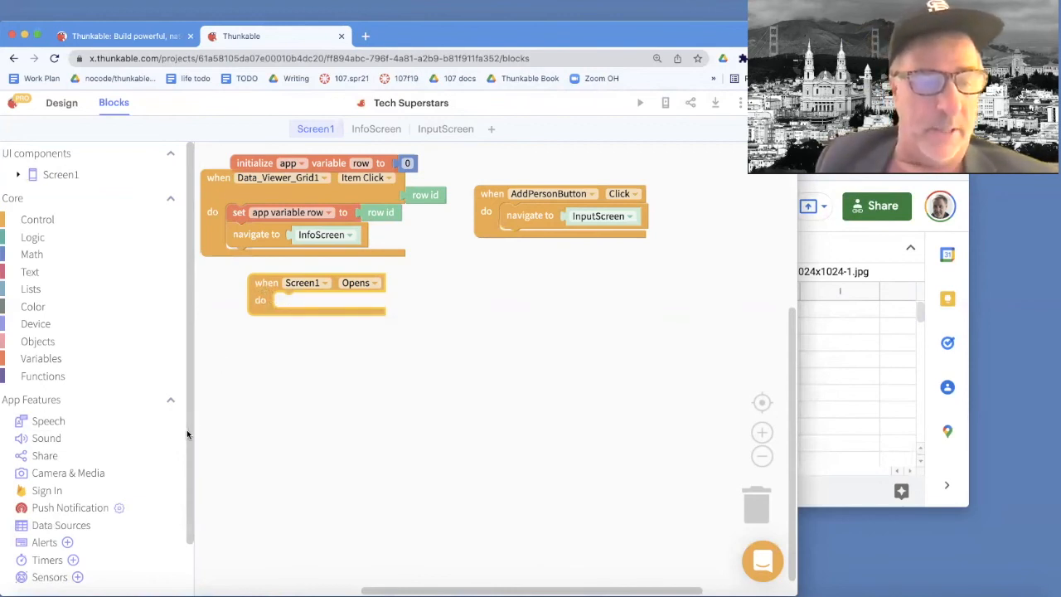
{"action": "scroll", "scroll_direction": "down", "scroll_amount": 3}
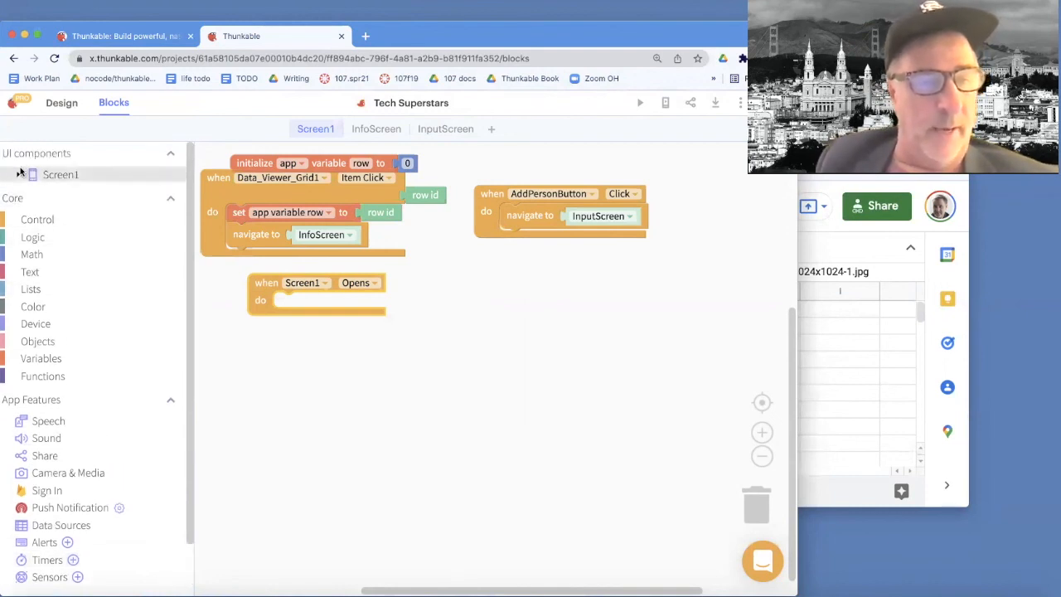
{"action": "left_click", "coordinate": [18, 174]}
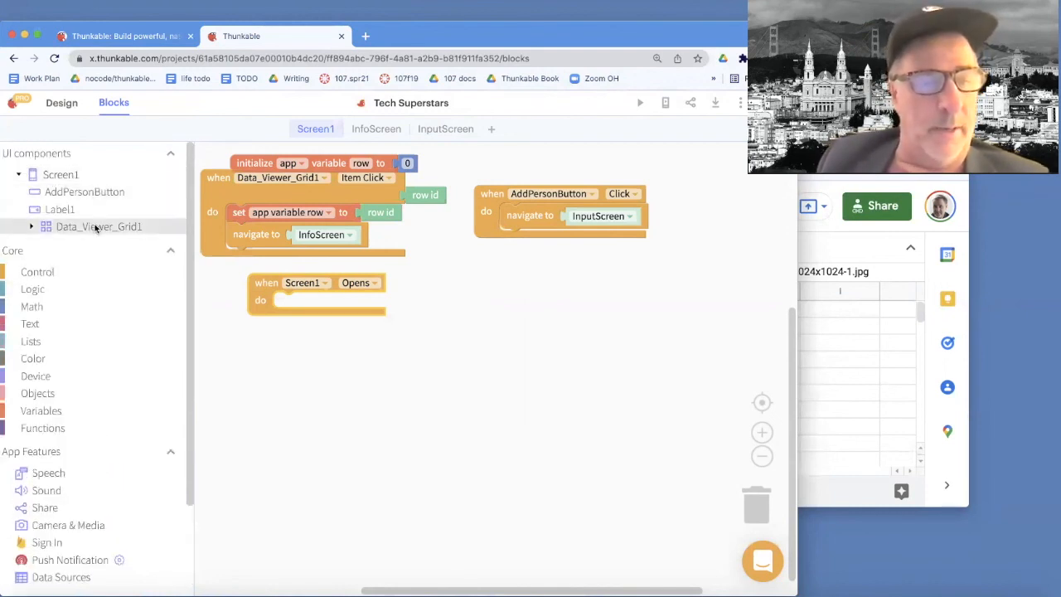
{"action": "left_click", "coordinate": [98, 226]}
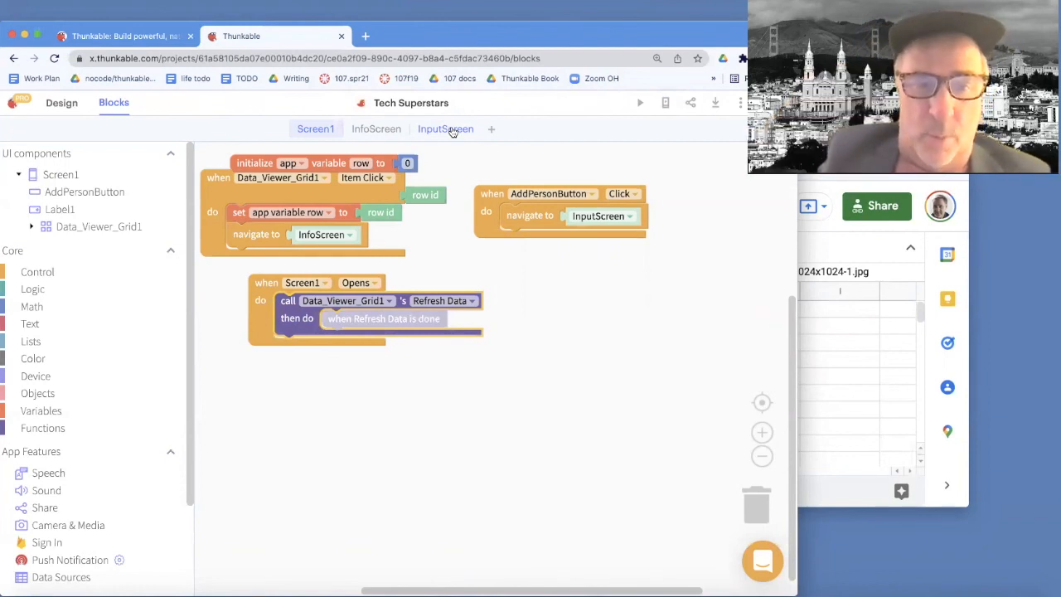
{"action": "mouse_move", "coordinate": [463, 210]}
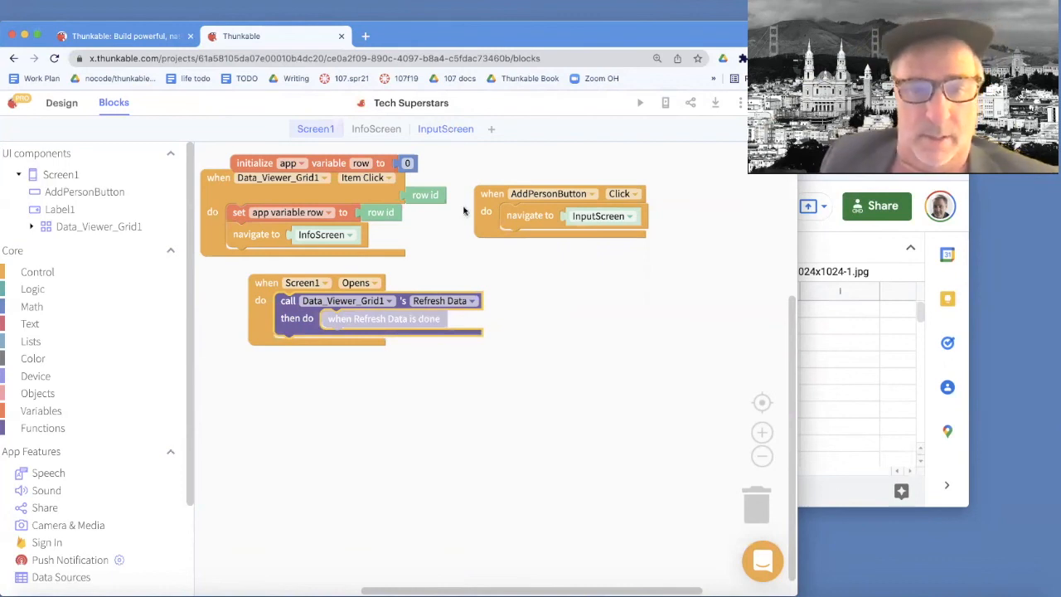
{"action": "mouse_move", "coordinate": [447, 317]}
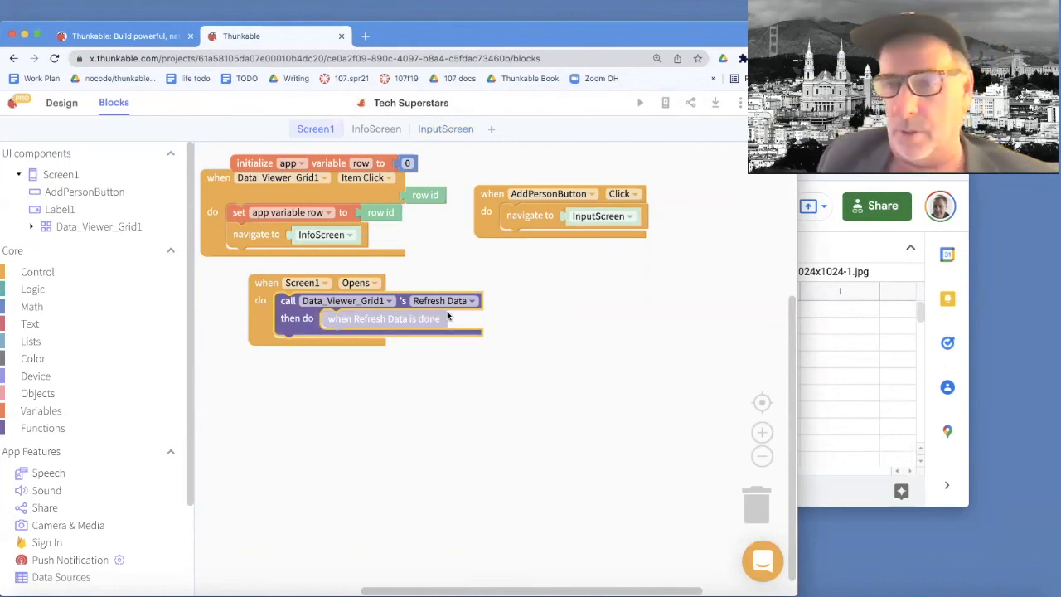